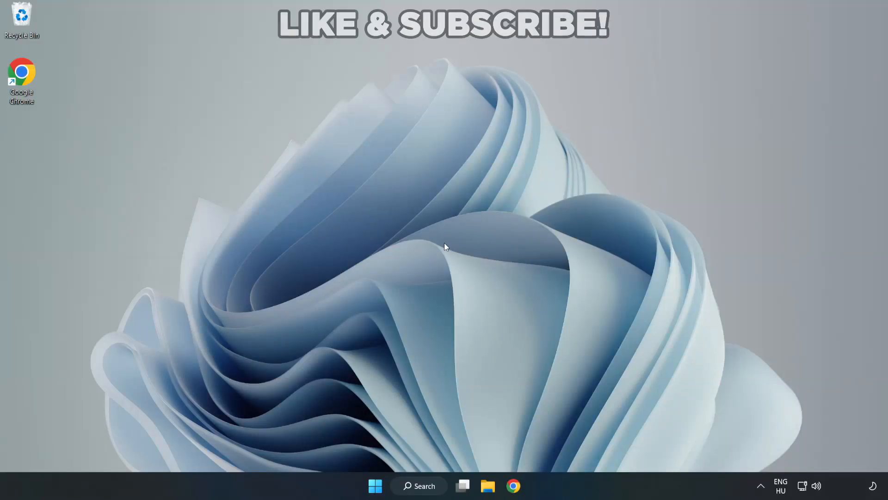
mouse_move(446, 247)
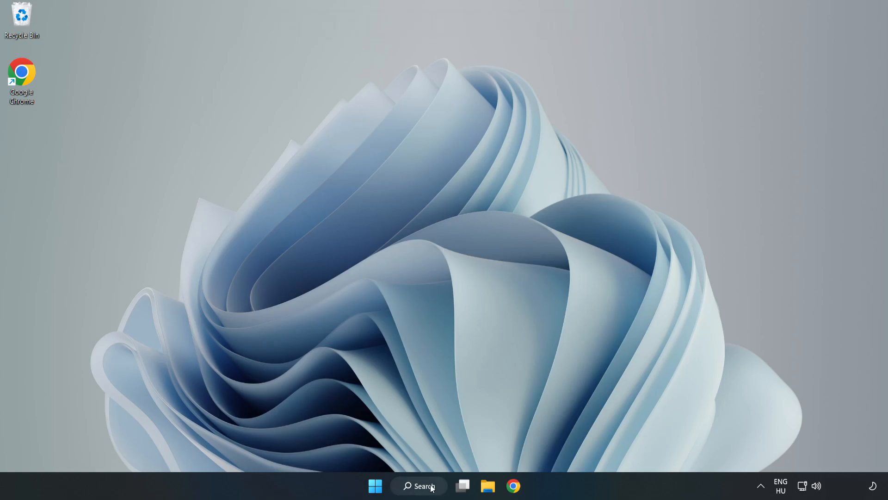
Step: Search 'de' from the taskbar and launch Device Manager from the results
left_click(418, 485)
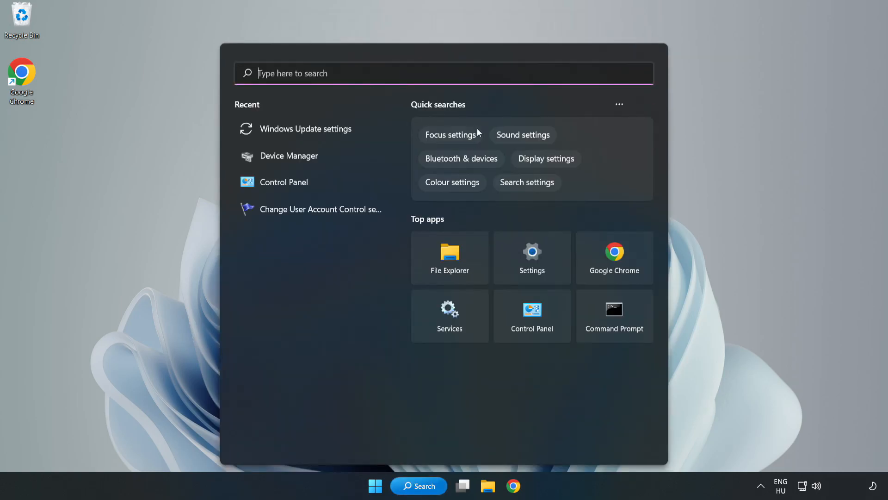
type("de")
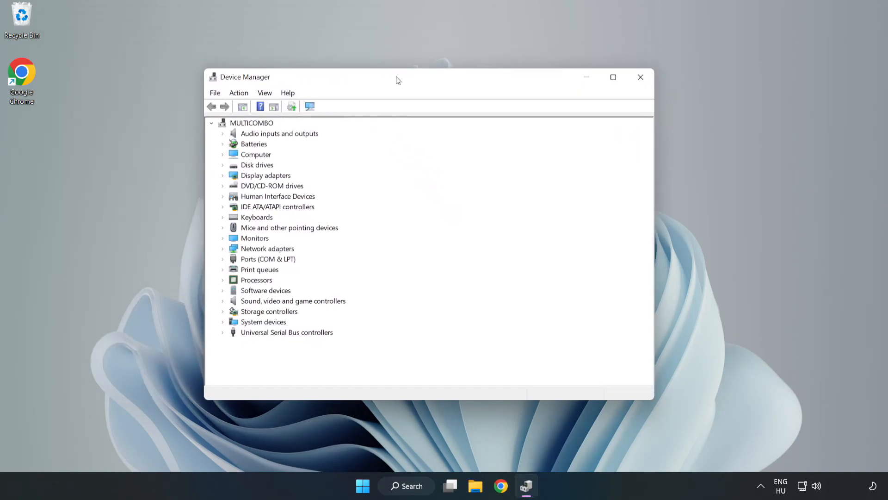
Step: Auto-search drivers for the VMware SVGA 3D display adapter, confirm it's up to date, and close the wizard
left_click(265, 176)
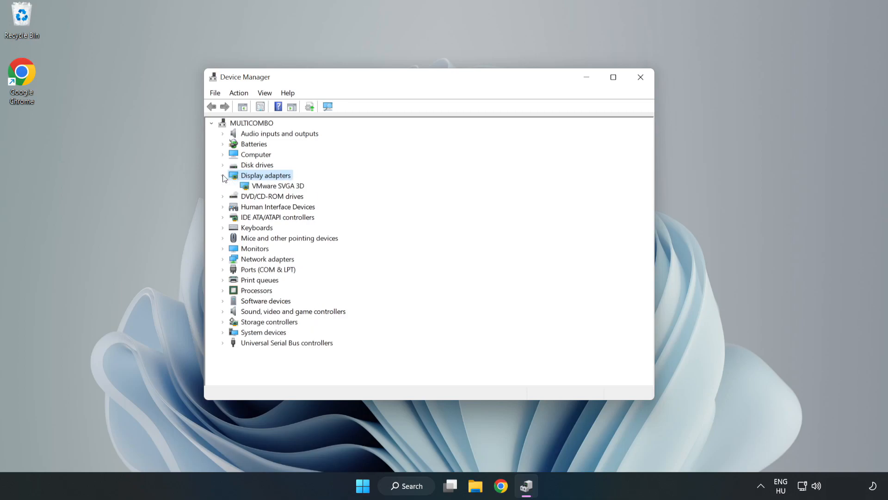
left_click(278, 185)
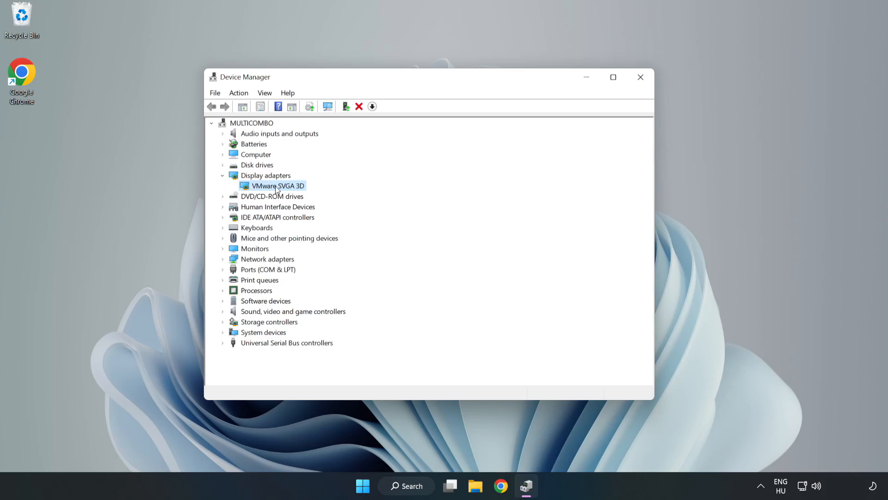
right_click(278, 185)
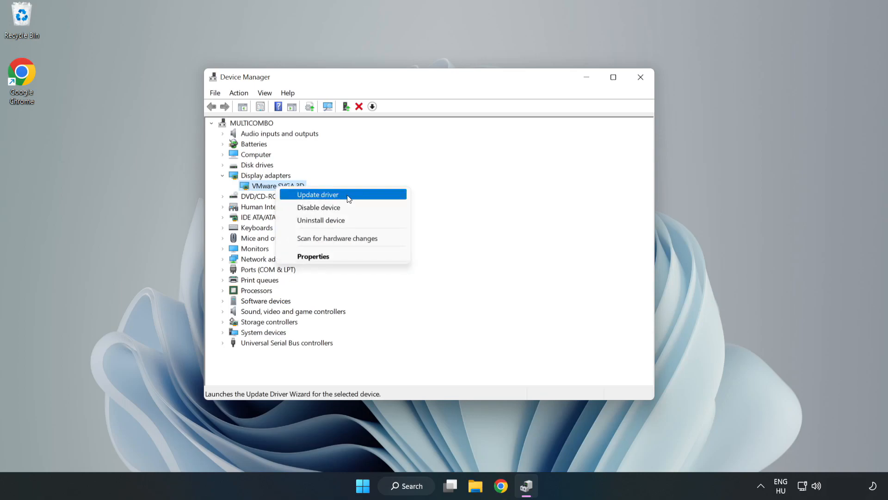
left_click(318, 194)
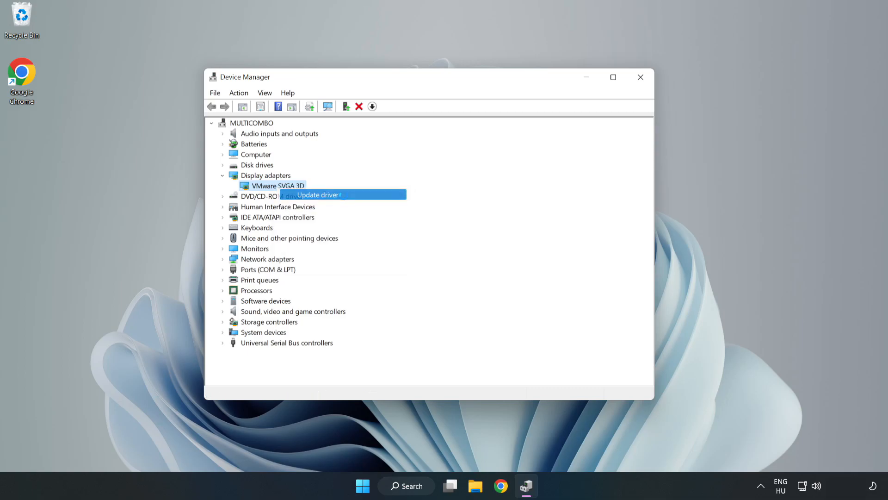
left_click(317, 194)
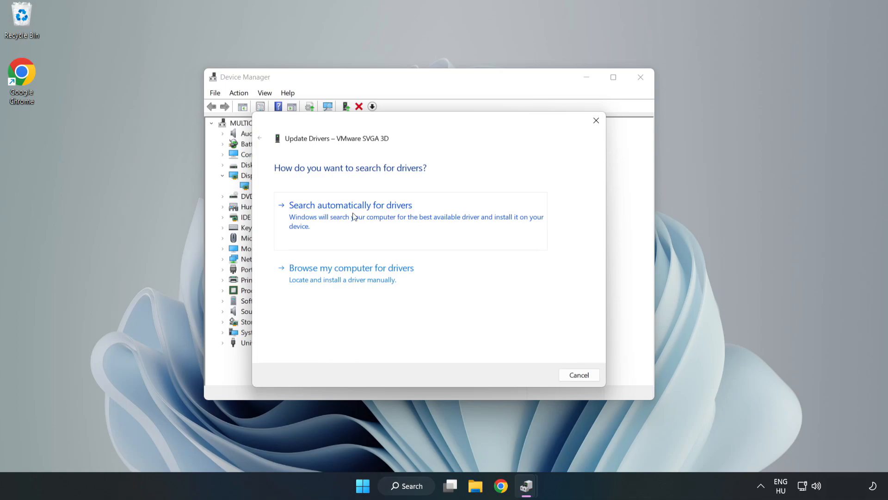
left_click(350, 204)
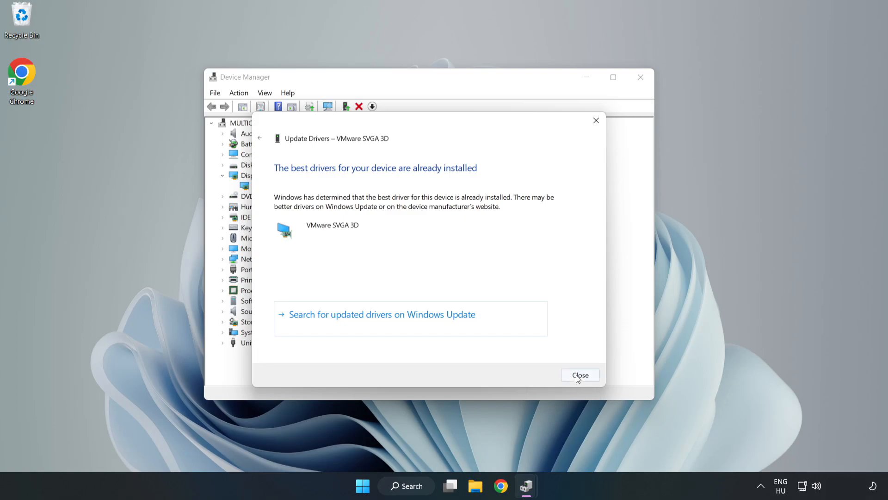
left_click(580, 375)
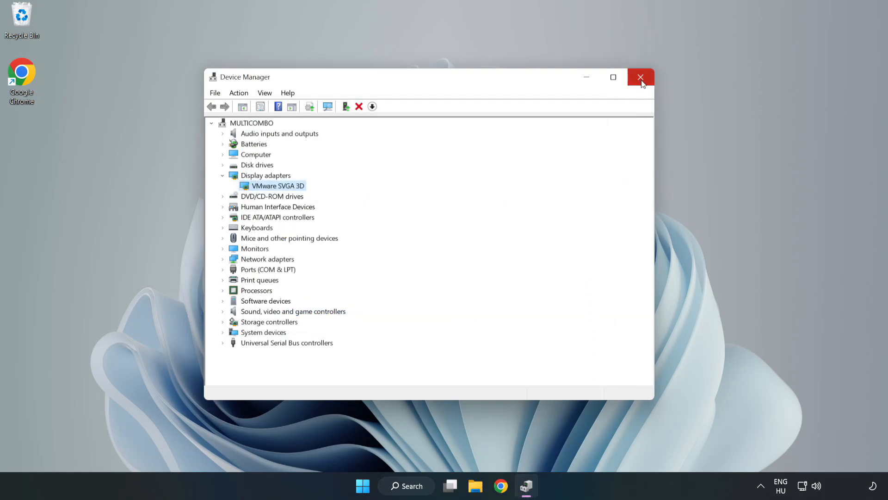
Step: Close Device Manager and search 'upda' to reach Windows Update settings
left_click(640, 77)
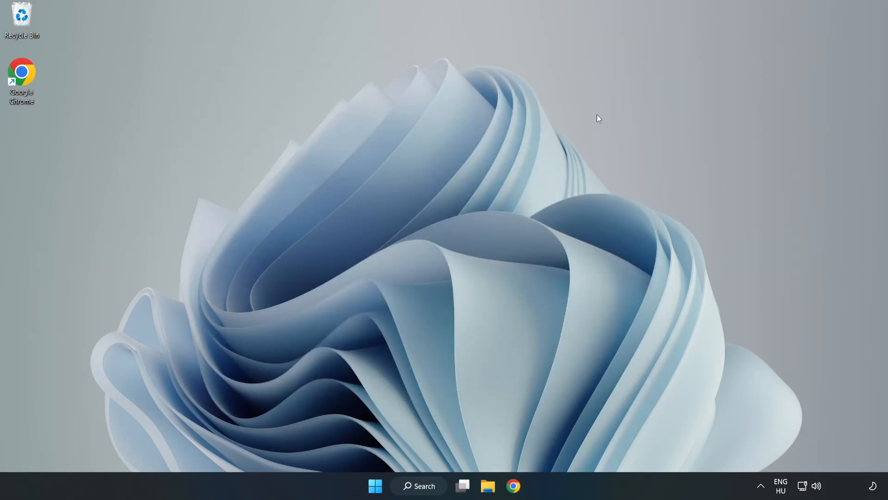
left_click(424, 486)
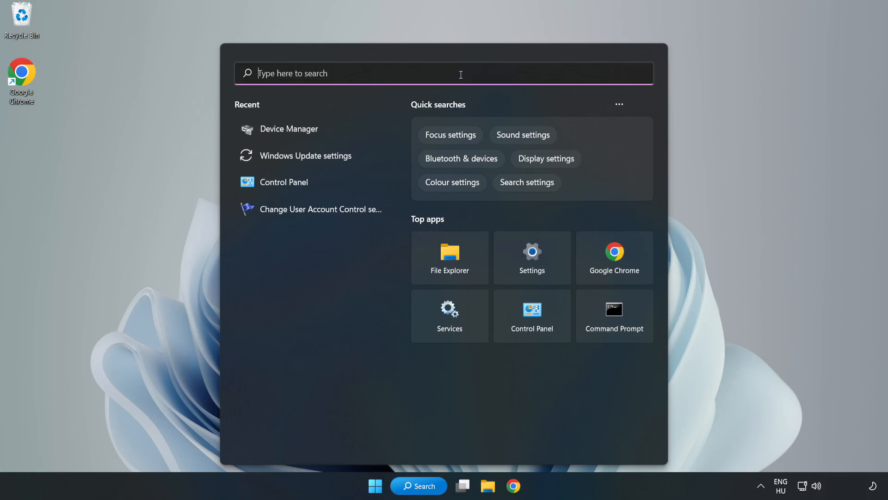
type("upda")
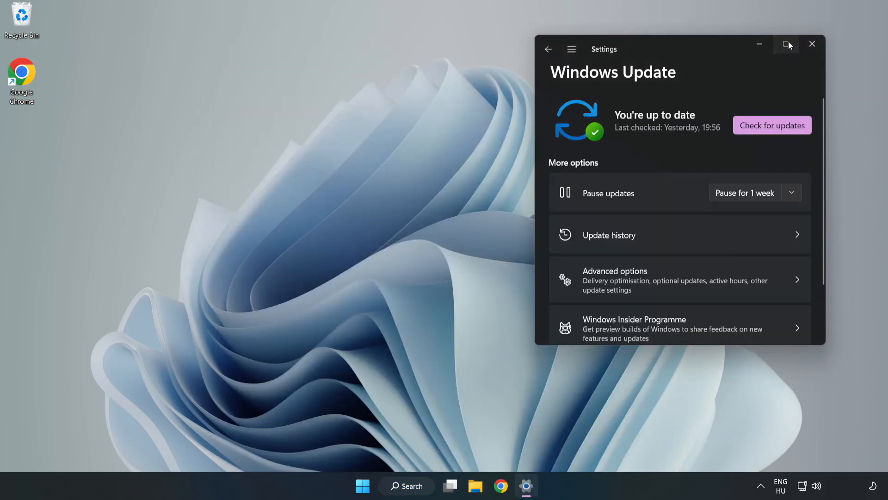
Step: Maximize Settings, run Check for updates until it reports up to date, then close Settings
left_click(787, 43)
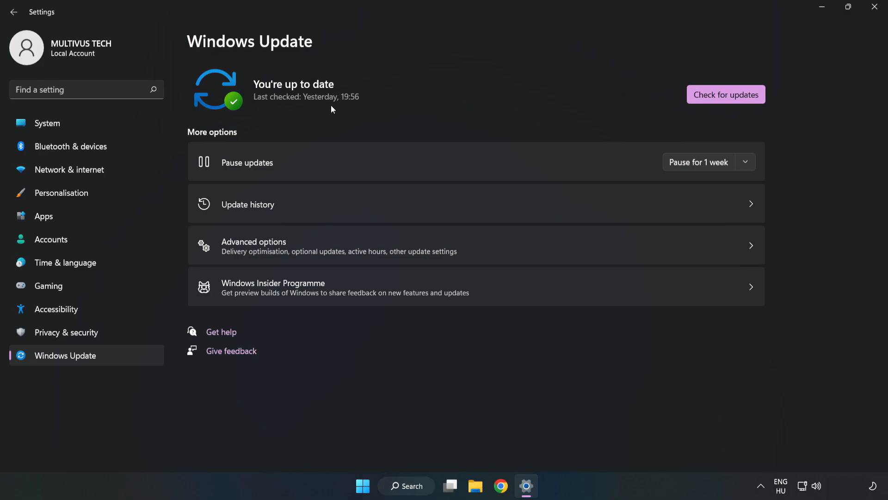
left_click(726, 95)
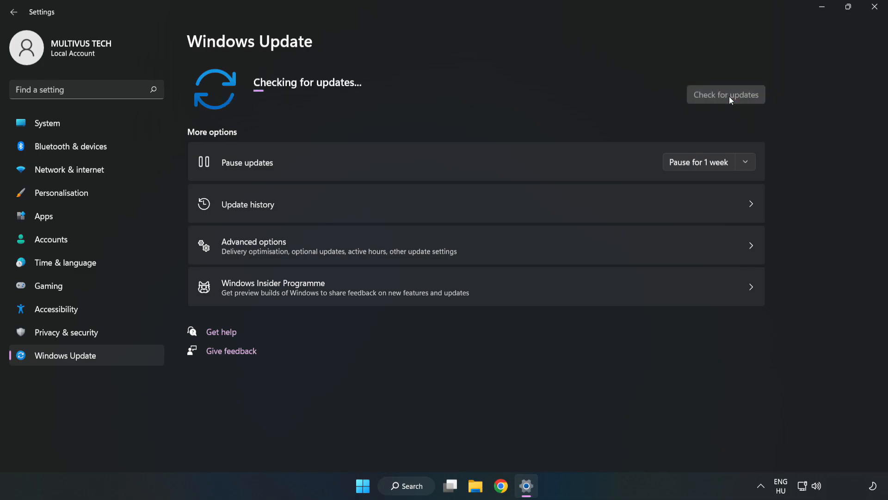
mouse_move(724, 98)
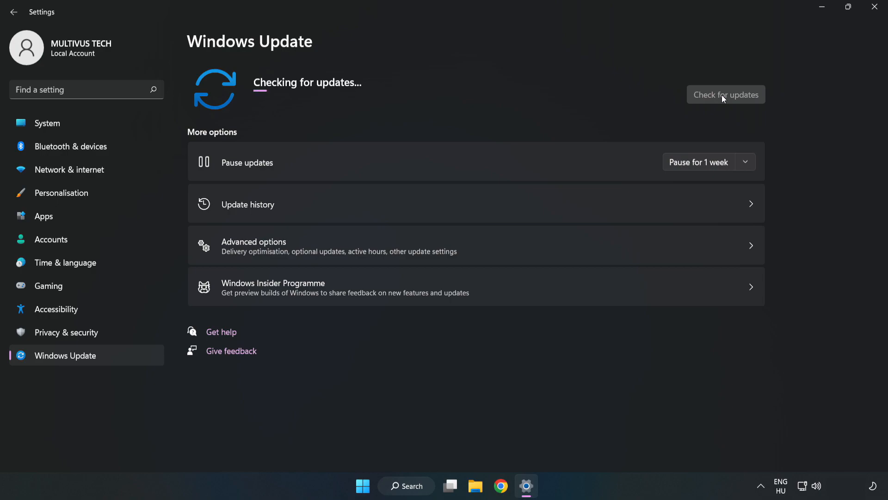
left_click(725, 94)
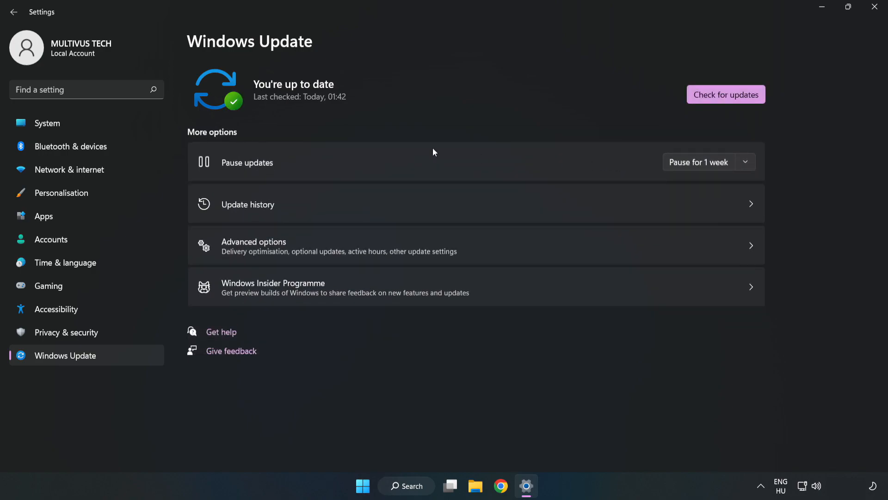
mouse_move(873, 7)
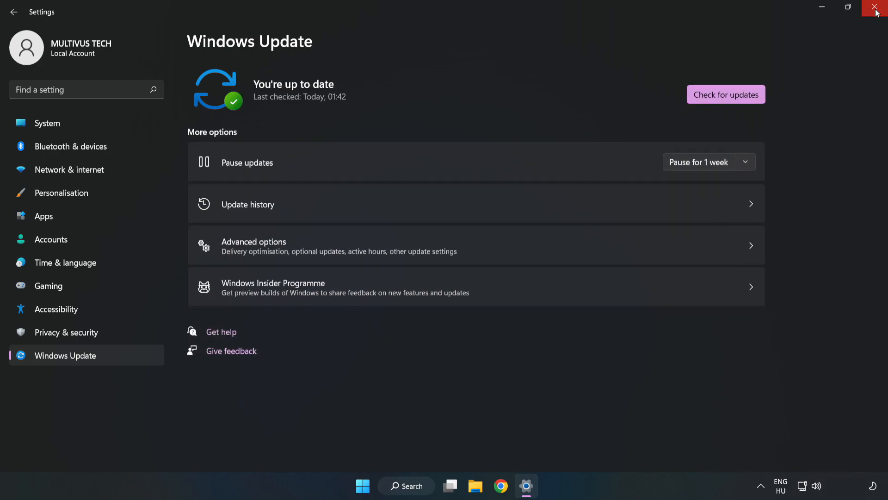
left_click(877, 8)
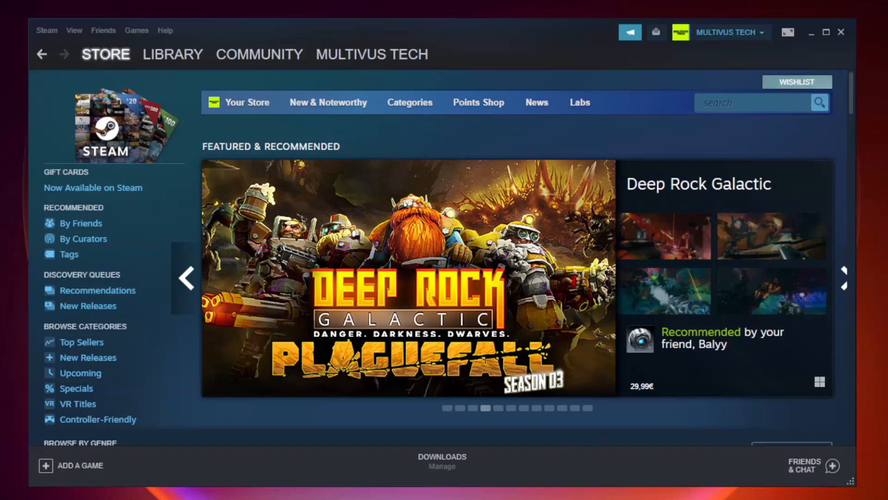
Step: Go to Library > Home in Steam and bring up Properties for YOUR NOT WORKING GAME under Favorites
left_click(172, 53)
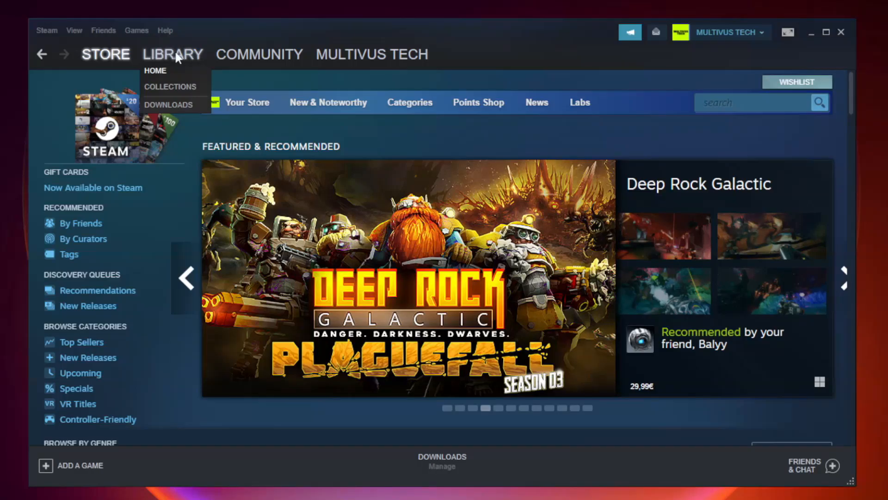
left_click(156, 70)
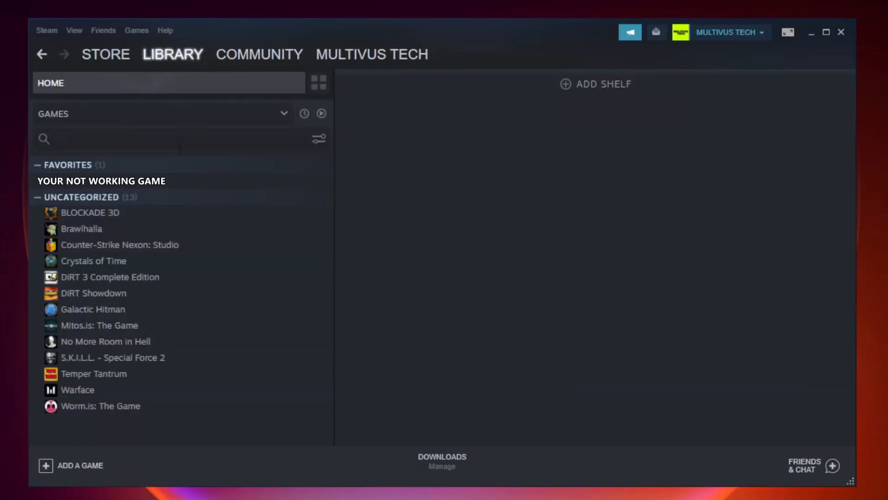
mouse_move(218, 184)
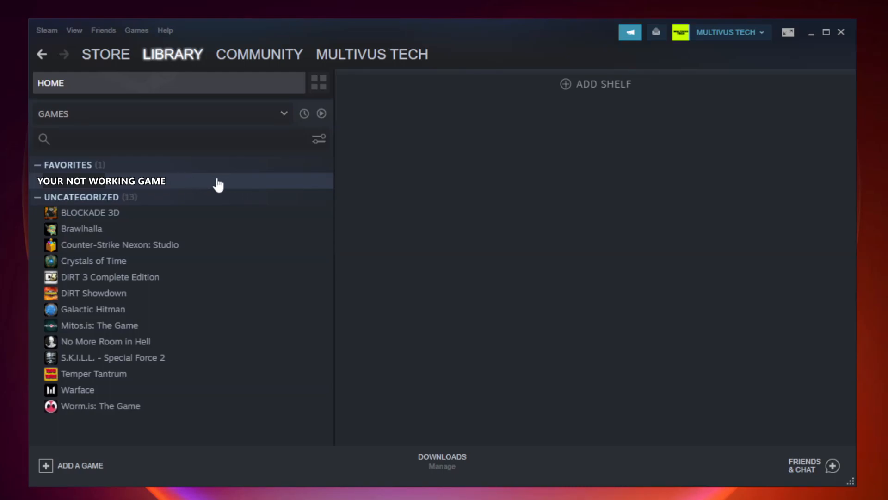
right_click(101, 181)
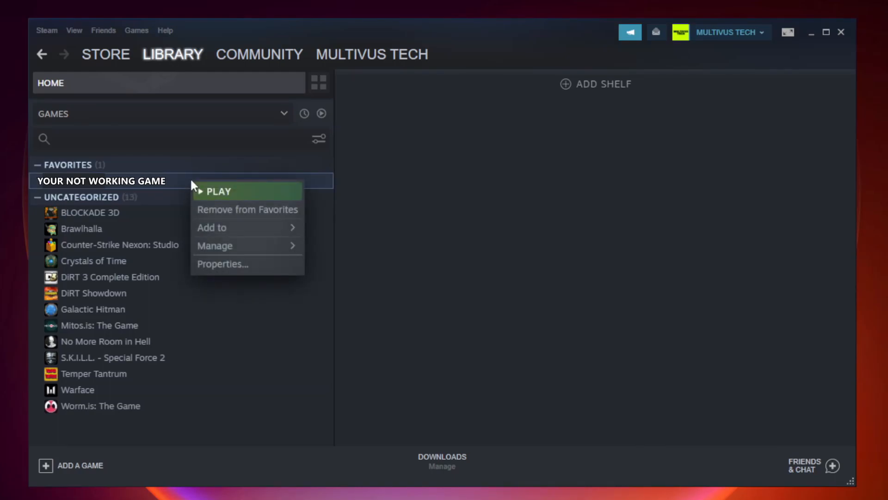
mouse_move(239, 267)
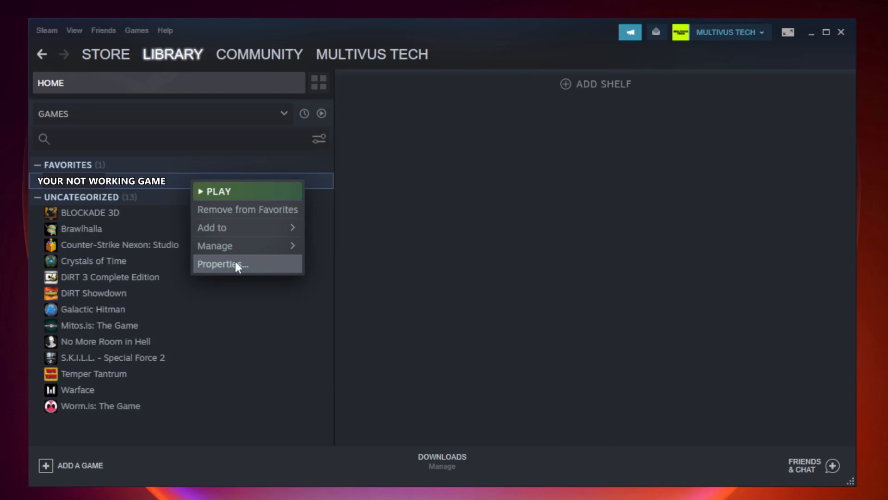
left_click(232, 264)
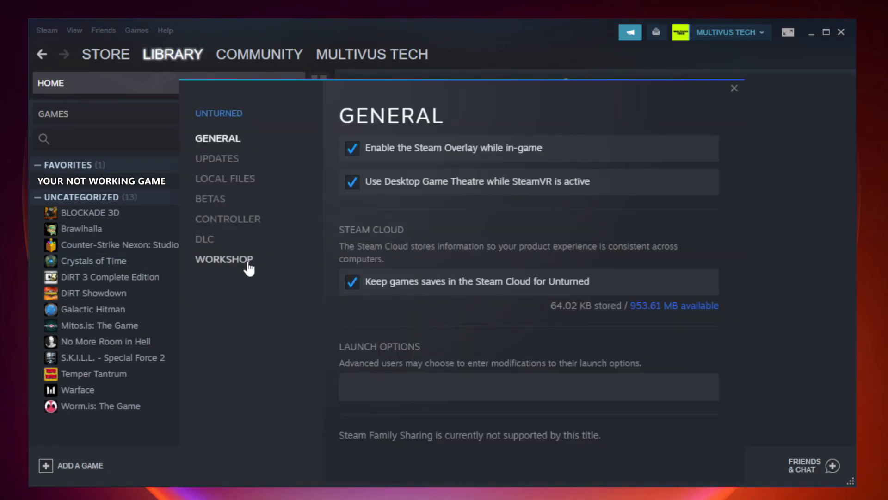
mouse_move(237, 191)
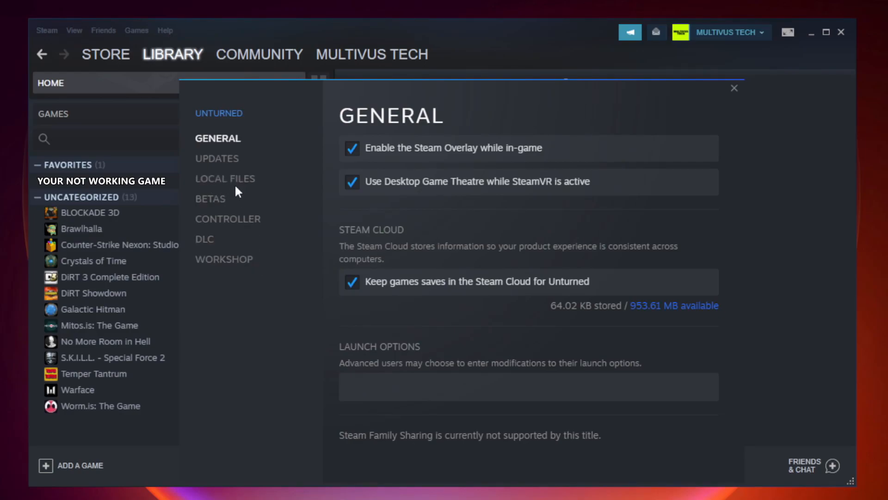
mouse_move(236, 185)
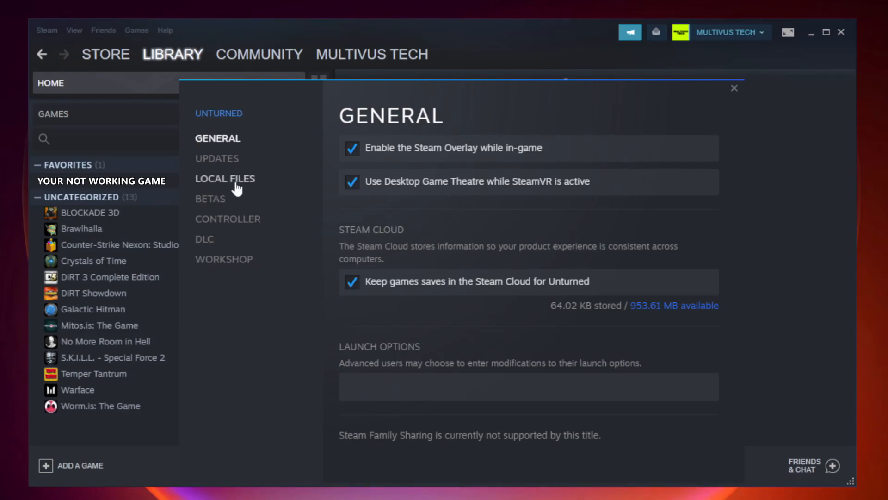
Step: Verify integrity of the game files under Local Files until all 9192 files validate
left_click(225, 179)
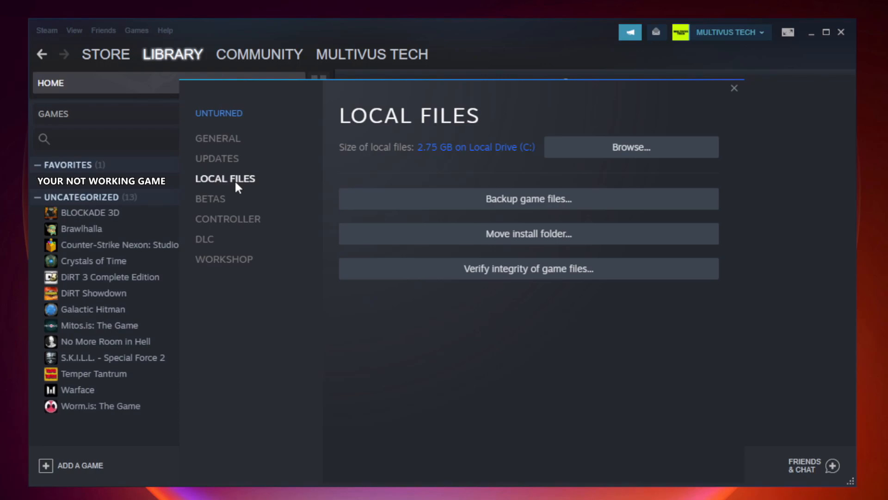
mouse_move(597, 273)
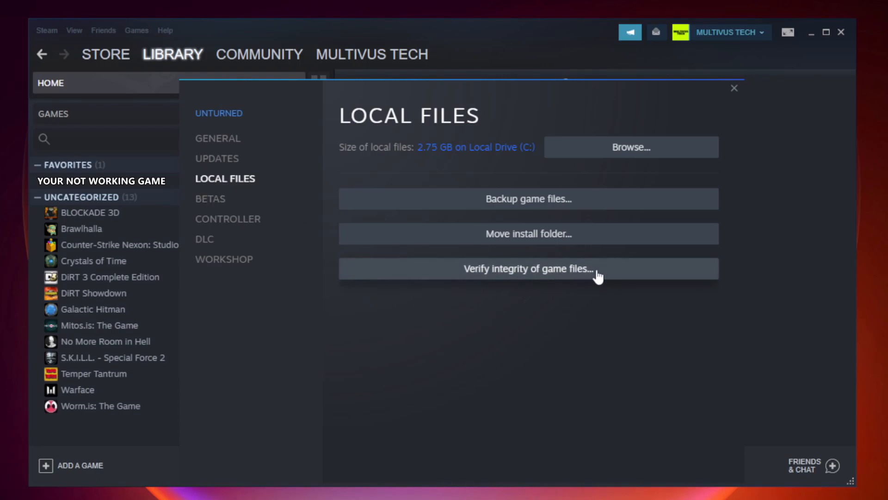
mouse_move(538, 282)
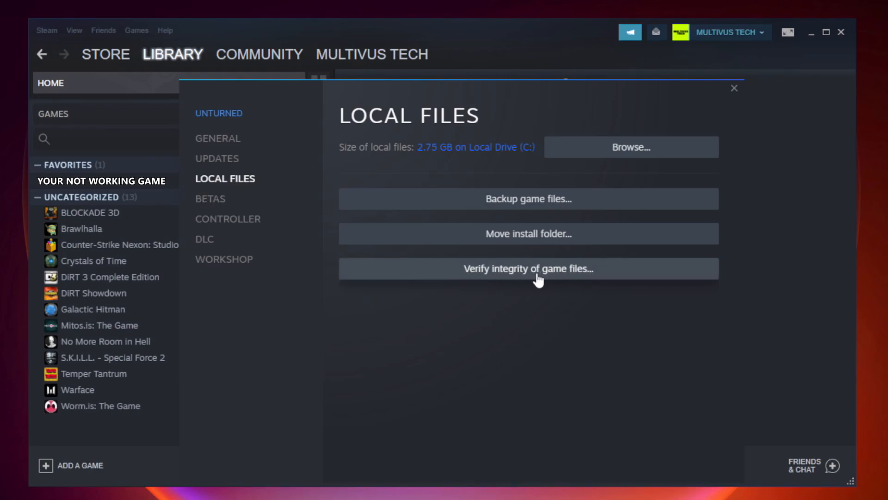
left_click(529, 269)
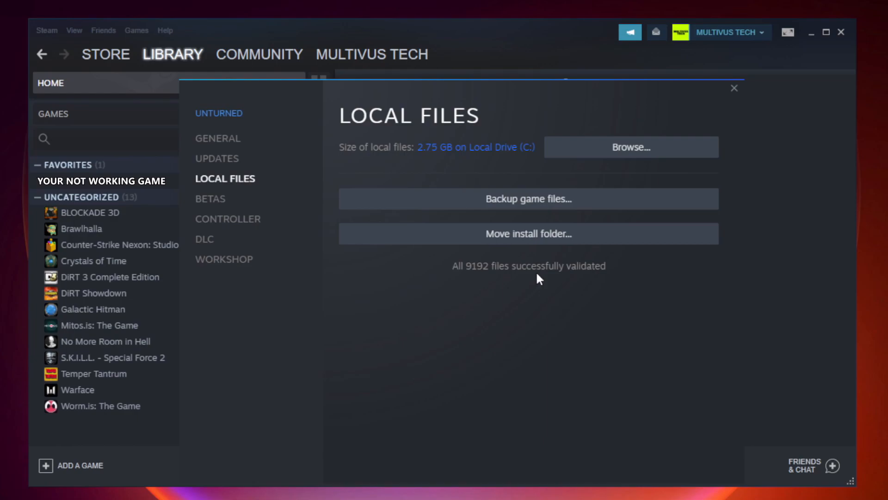
mouse_move(589, 285)
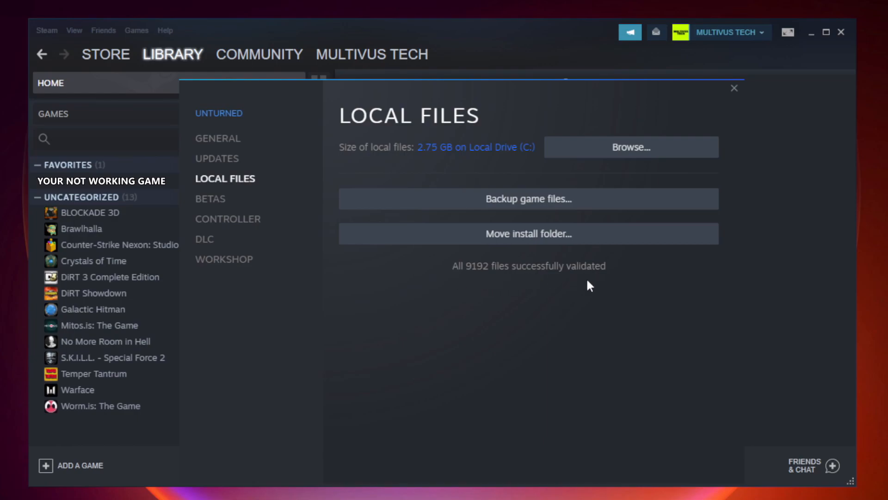
mouse_move(636, 159)
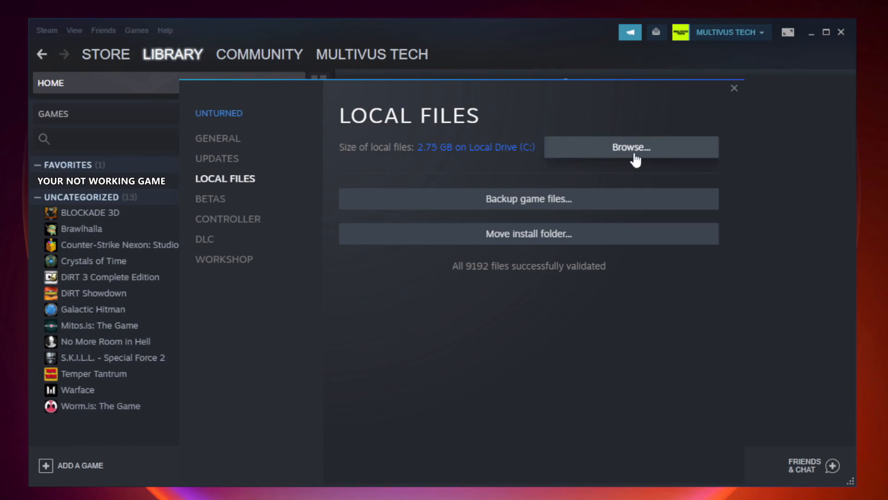
Step: Browse to the game's install folder and select the YOUR NOT WORKING GAME shortcut
left_click(631, 146)
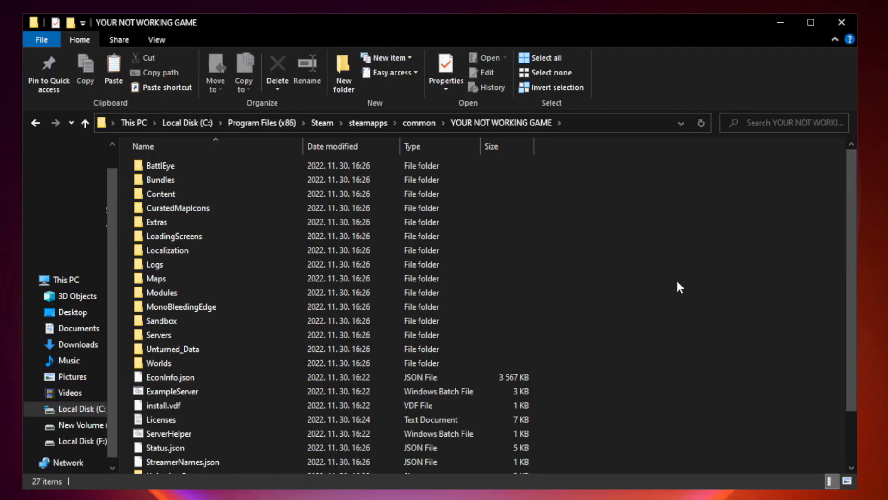
scroll("down", 3)
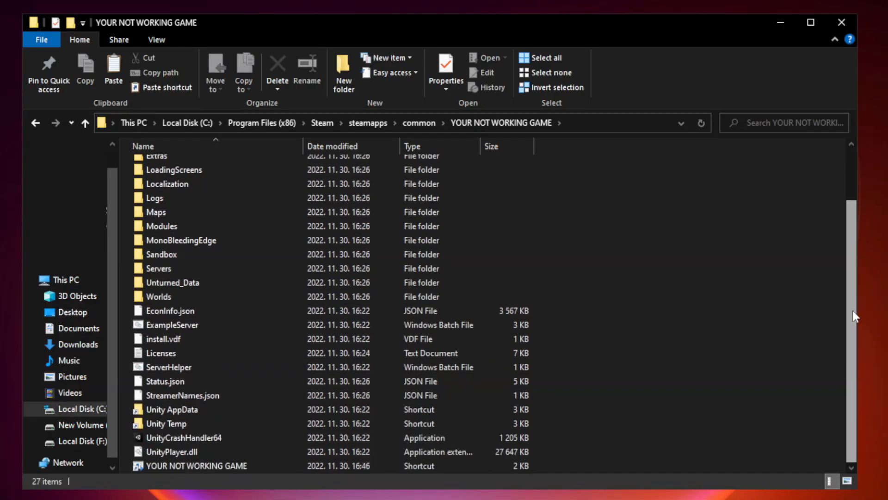
left_click(197, 465)
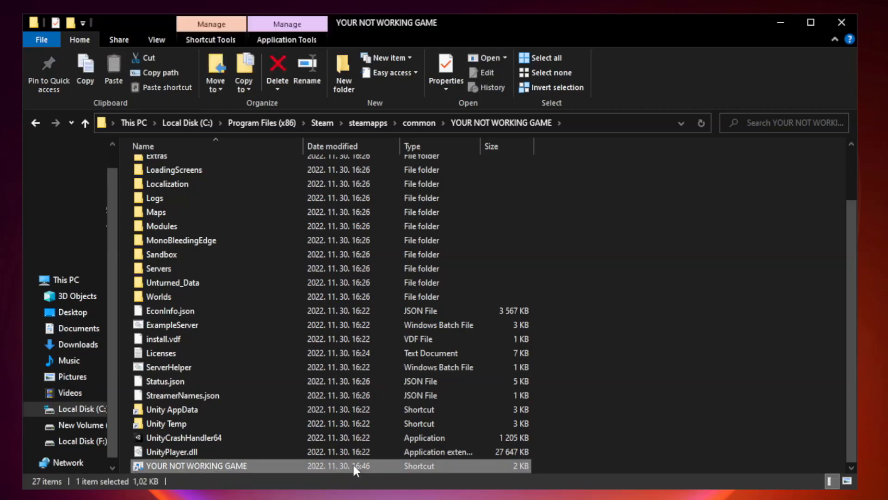
mouse_move(304, 468)
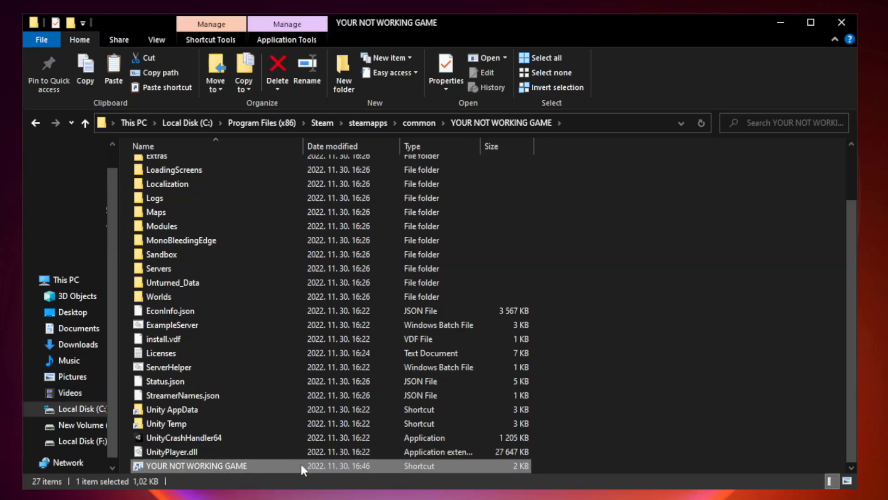
Step: Bring up the Properties window for the YOUR NOT WORKING GAME shortcut
right_click(196, 466)
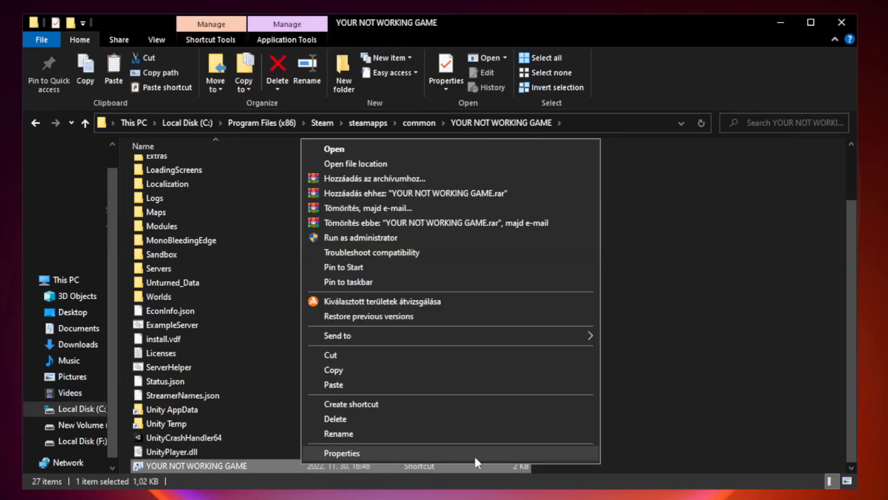
left_click(341, 453)
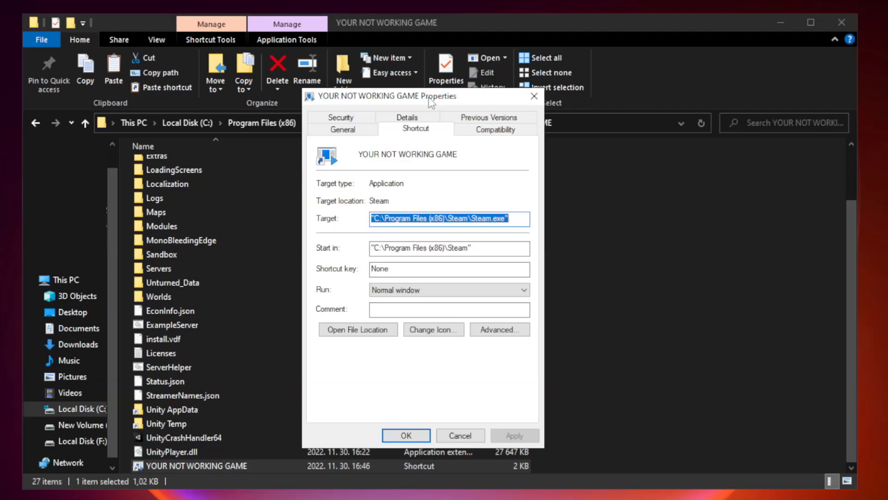
mouse_move(504, 137)
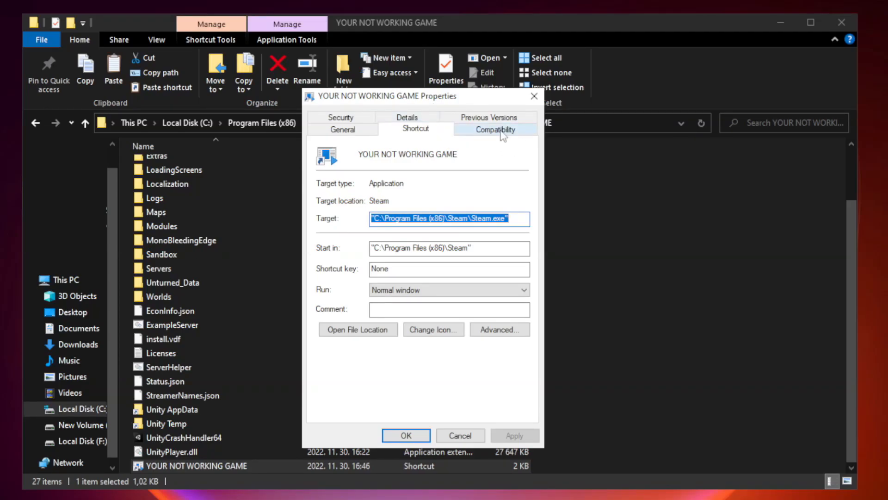
Step: Set Windows 8 compatibility mode, disable fullscreen optimizations, run as administrator; apply and confirm with OK
left_click(495, 129)
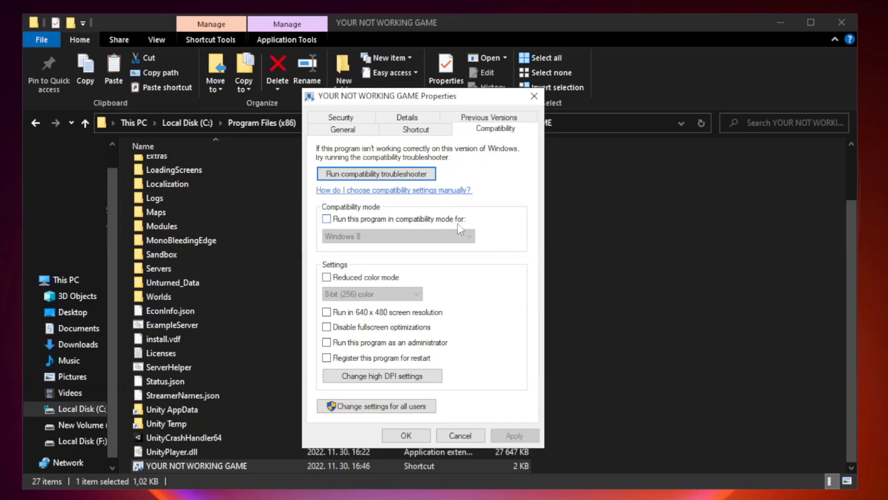
left_click(325, 218)
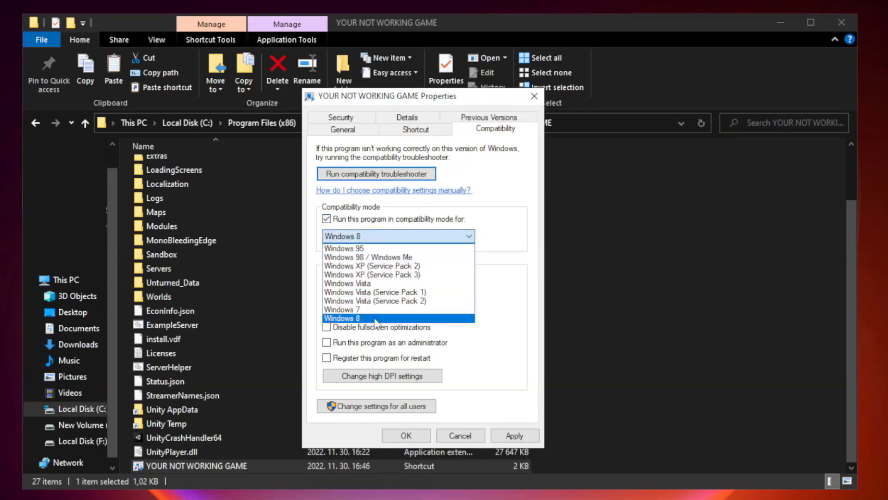
left_click(342, 319)
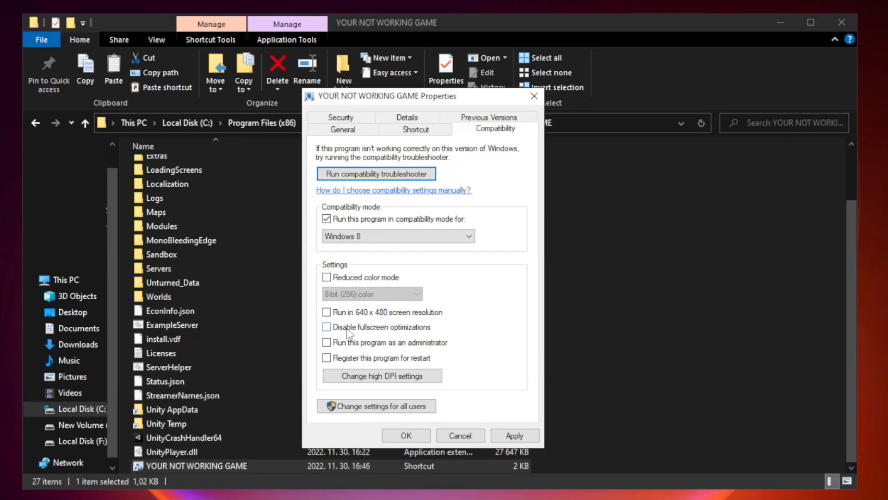
left_click(326, 328)
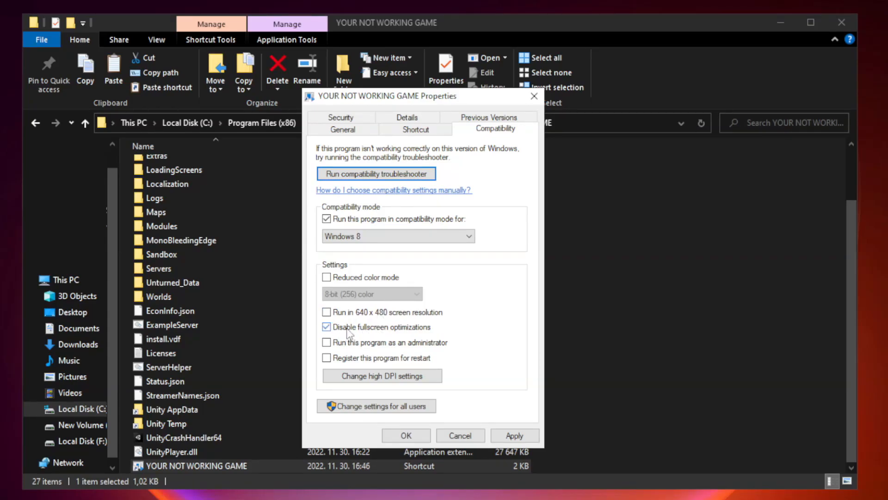
mouse_move(324, 351)
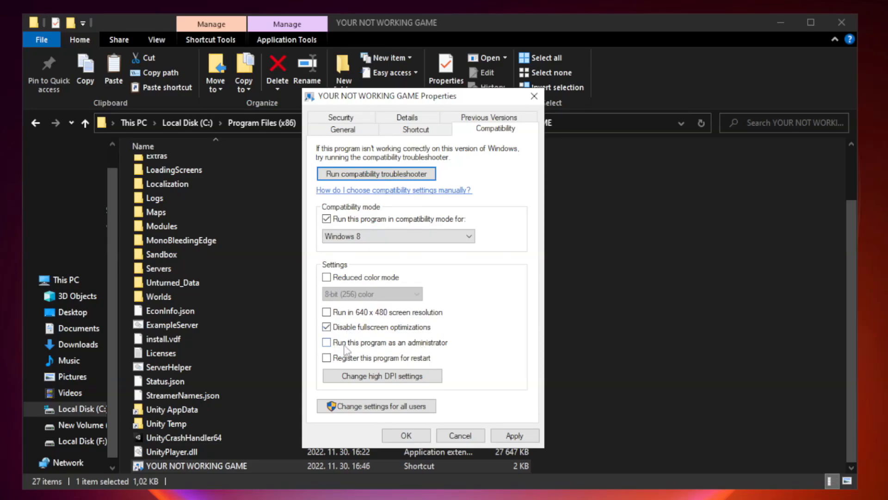
left_click(326, 342)
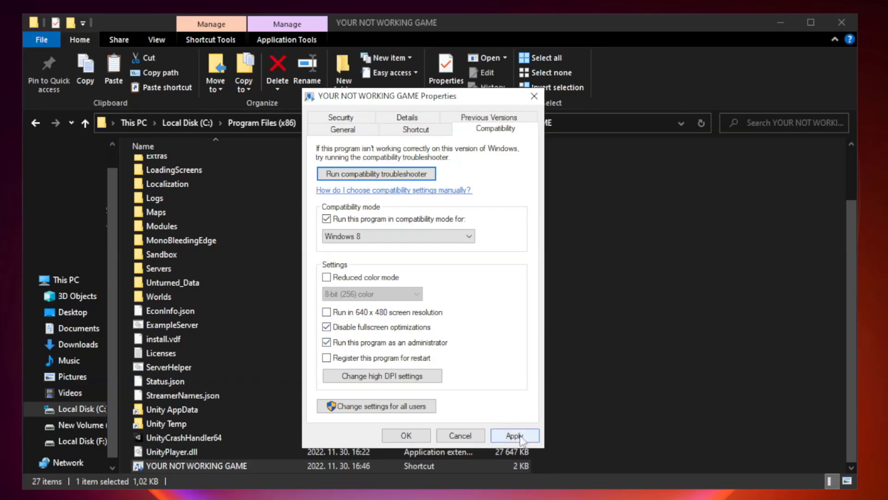
left_click(514, 435)
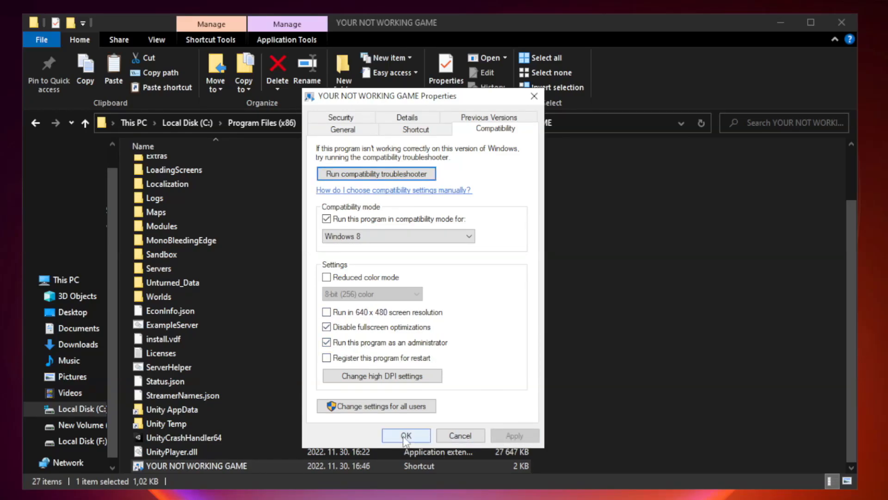
left_click(406, 435)
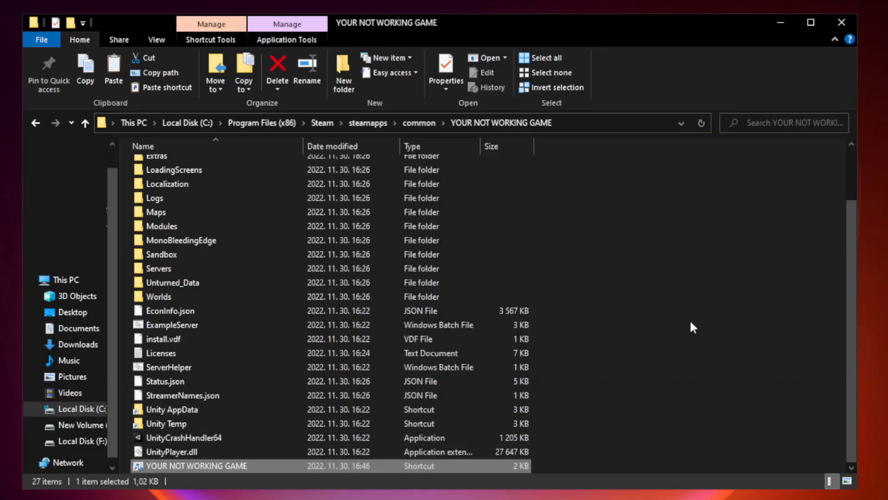
mouse_move(840, 24)
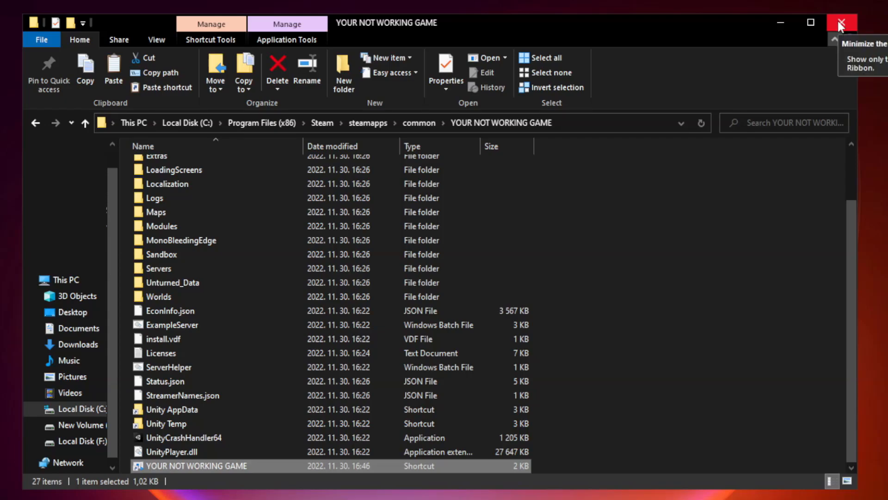
mouse_move(842, 22)
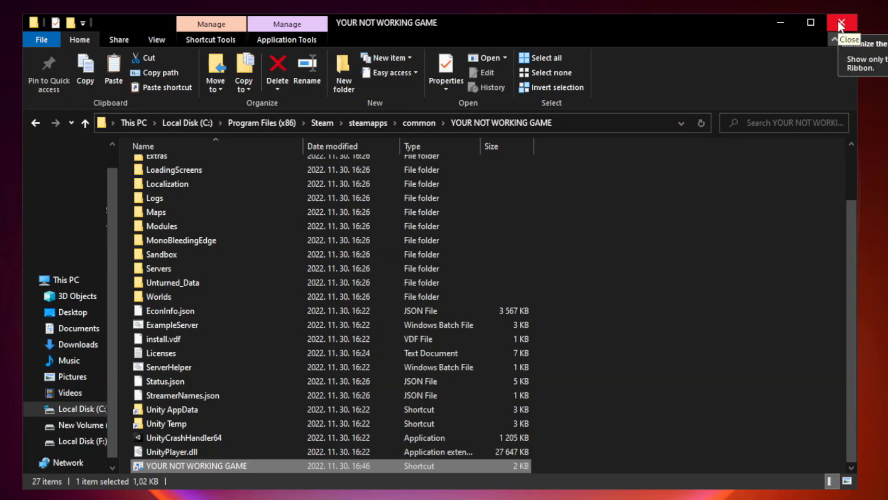
Step: Close the game's install folder window to return to the desktop
left_click(843, 22)
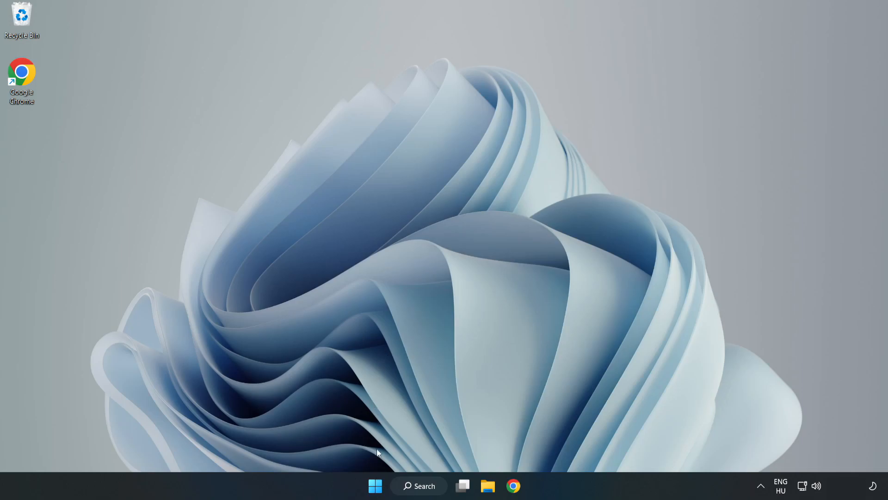
mouse_move(372, 484)
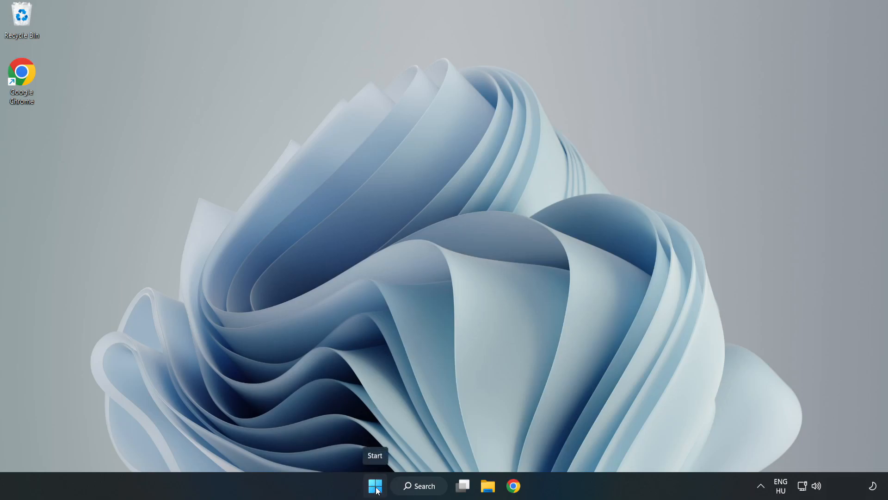
Step: Disable Cortana, Edge, Teams and Phone Link in Task Manager's Startup list, then close it
right_click(372, 486)
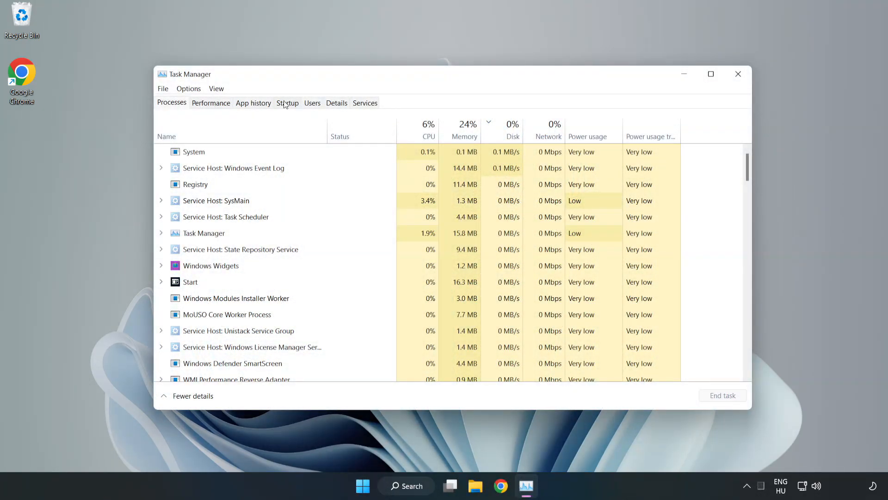
left_click(286, 102)
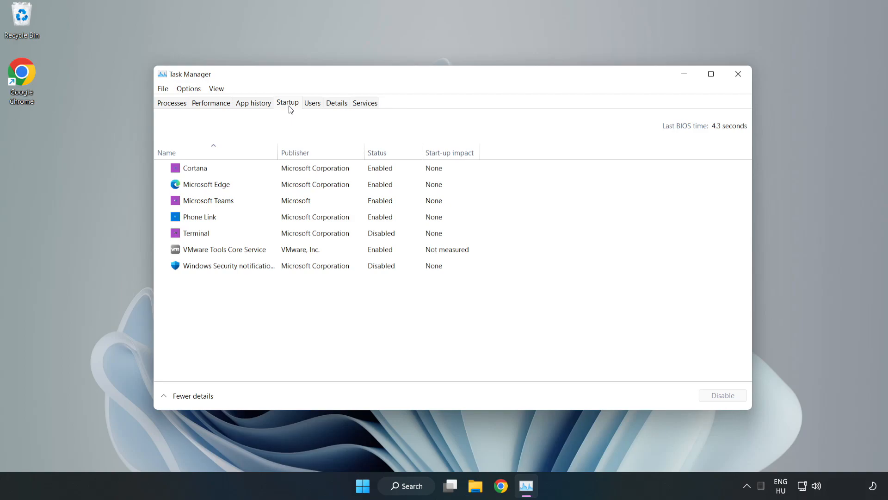
left_click(195, 167)
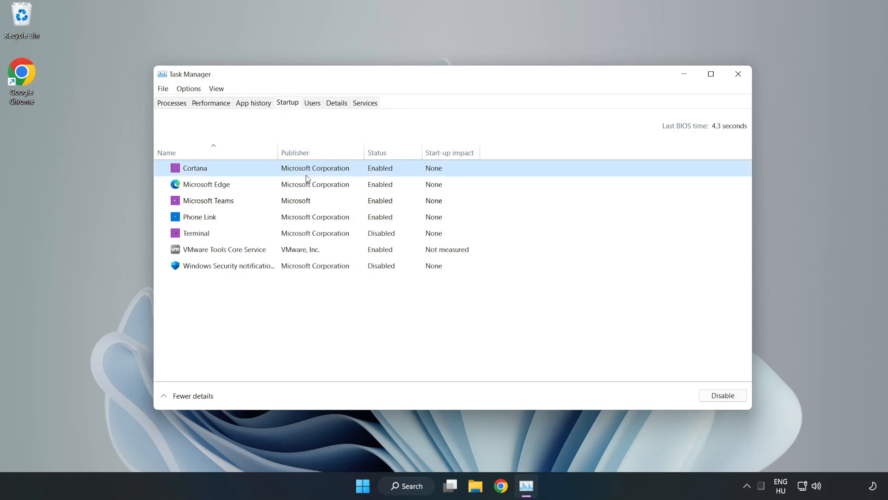
left_click(723, 395)
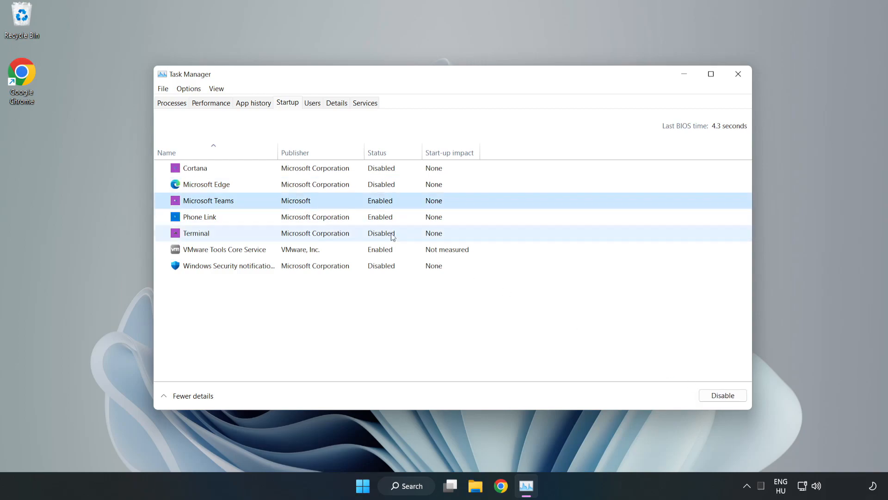
left_click(722, 395)
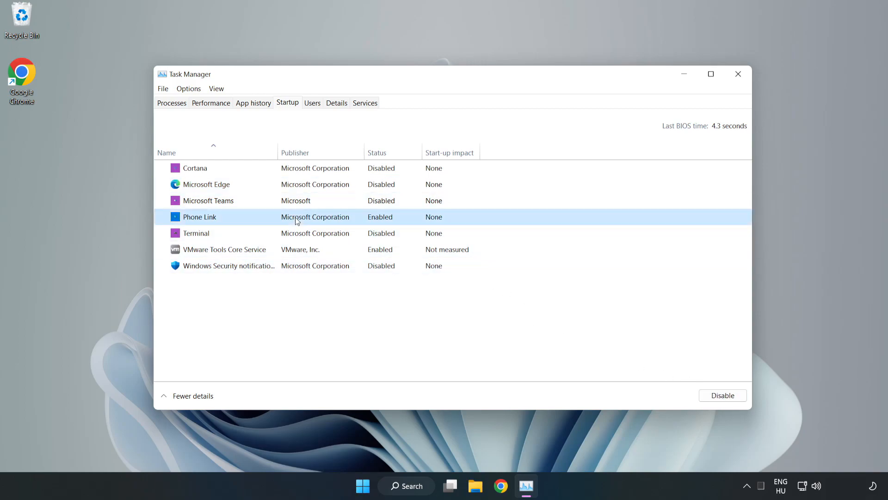
left_click(723, 395)
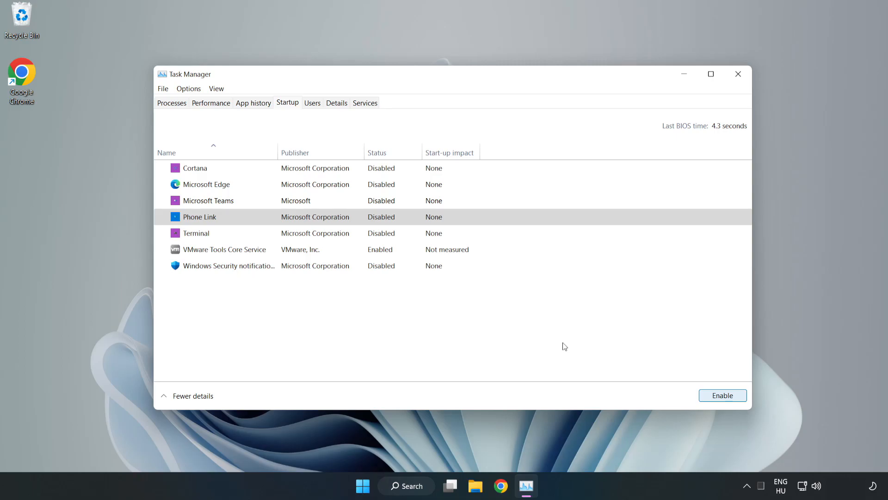
mouse_move(704, 96)
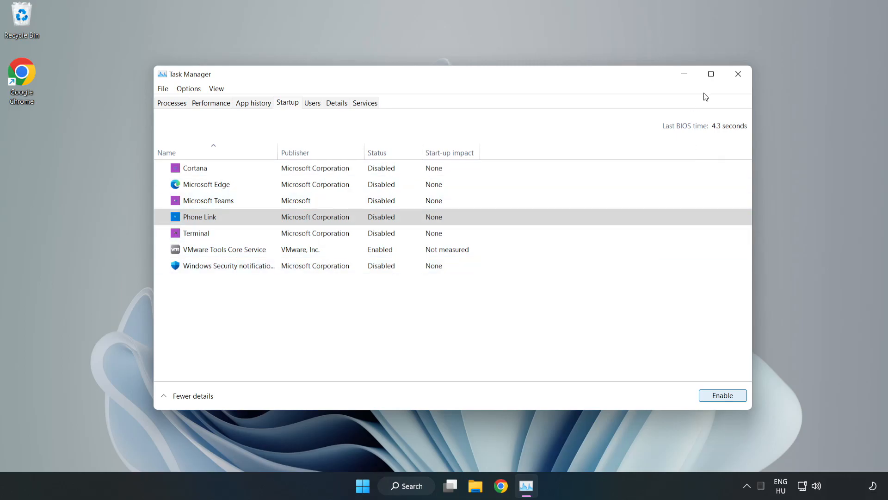
mouse_move(739, 74)
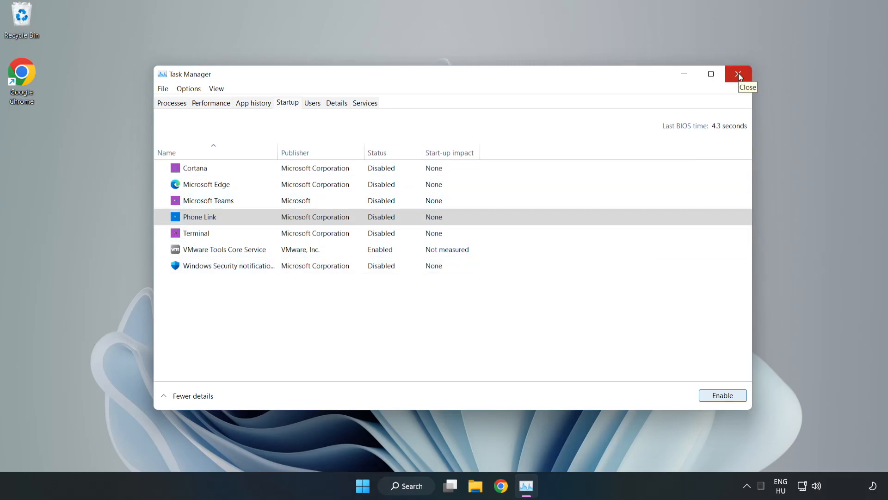
left_click(738, 75)
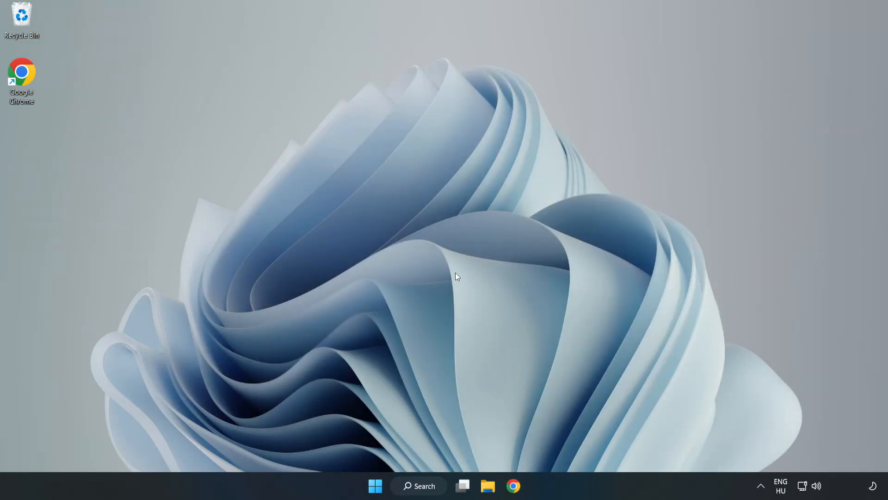
Step: Launch Command Prompt as administrator from Windows search for 'cmd'
left_click(424, 486)
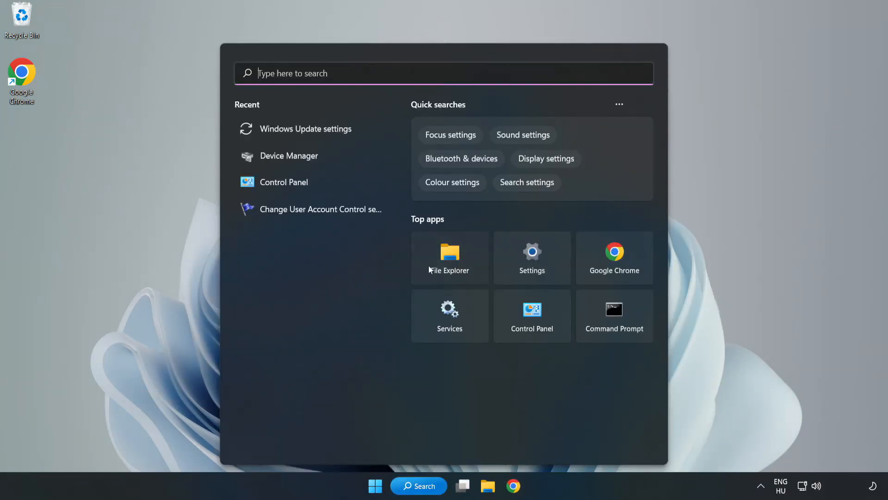
type("control Panel")
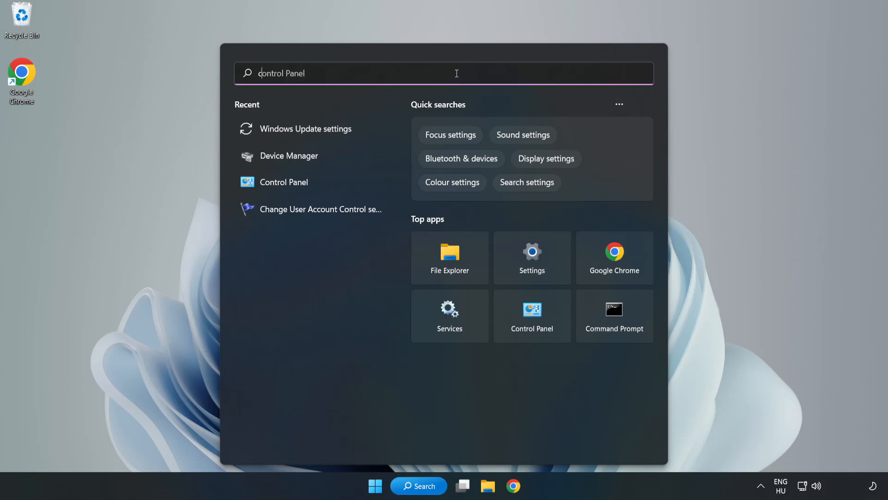
type("cmd")
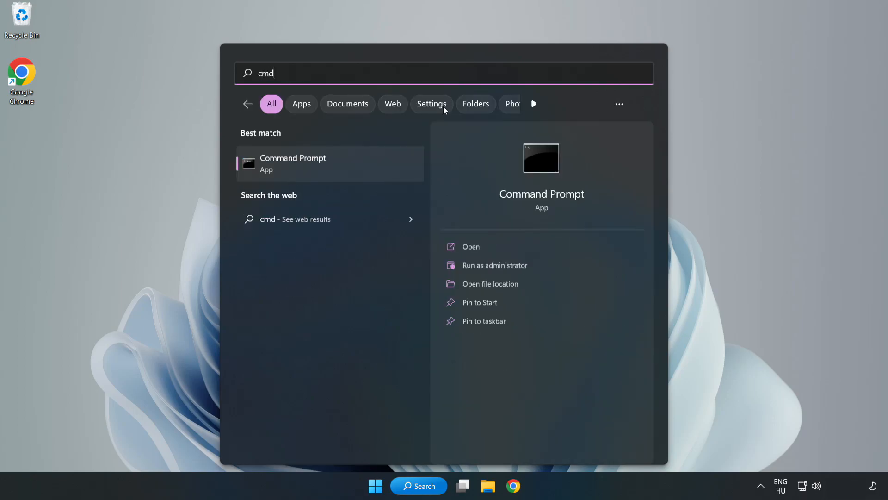
mouse_move(350, 167)
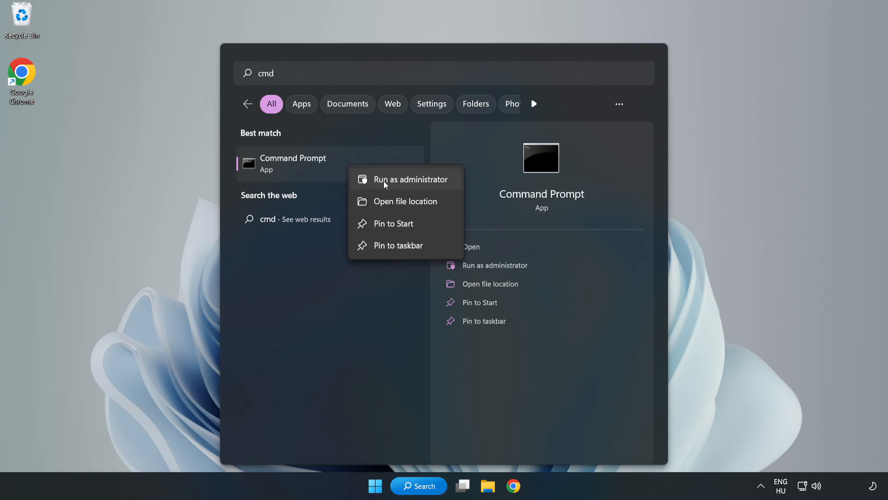
left_click(411, 180)
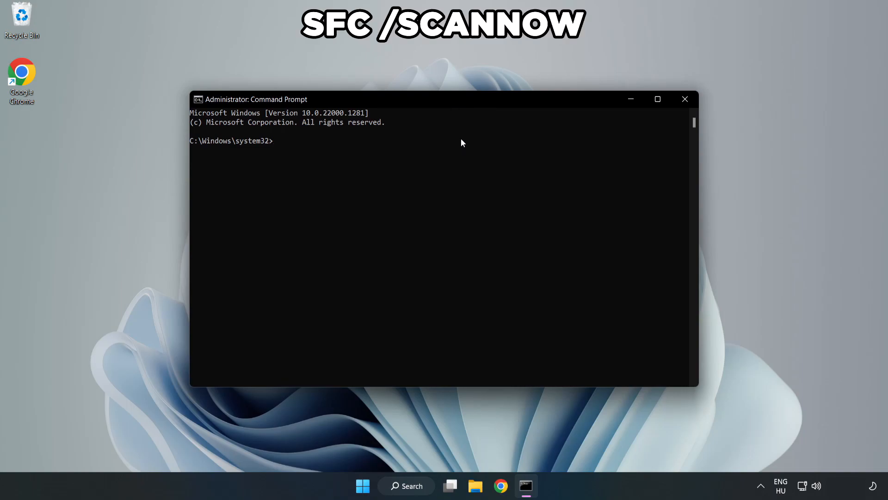
Step: Run sfc /scannow to a clean result and close the Command Prompt
type("sfc /")
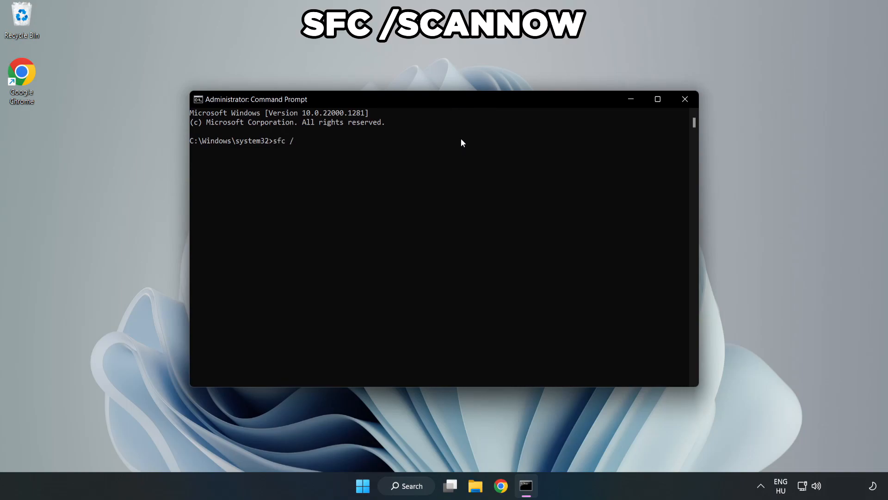
type("scannow")
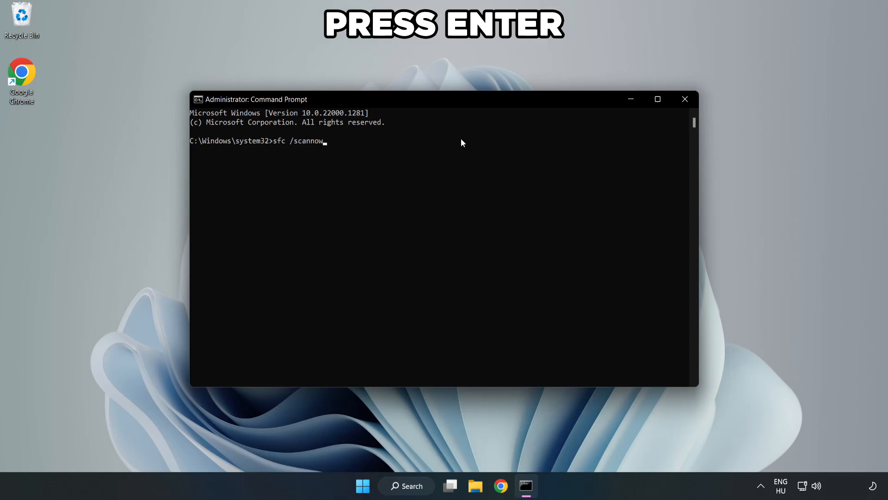
key("Enter")
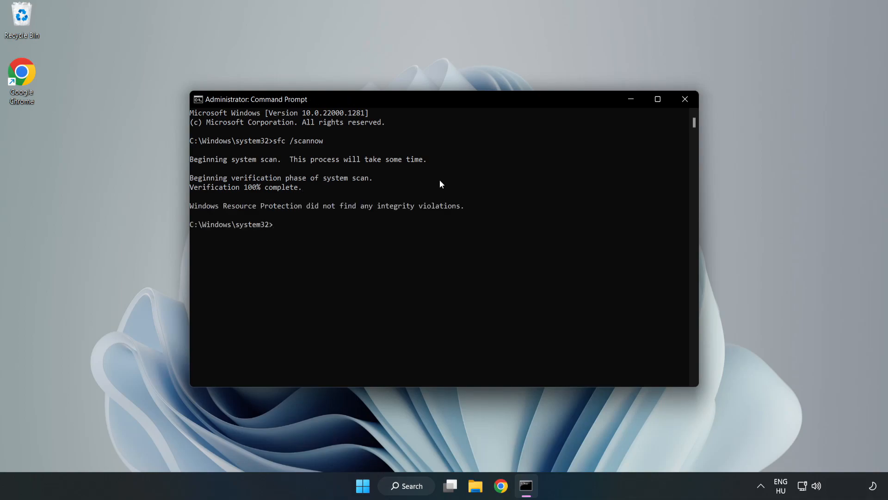
mouse_move(685, 98)
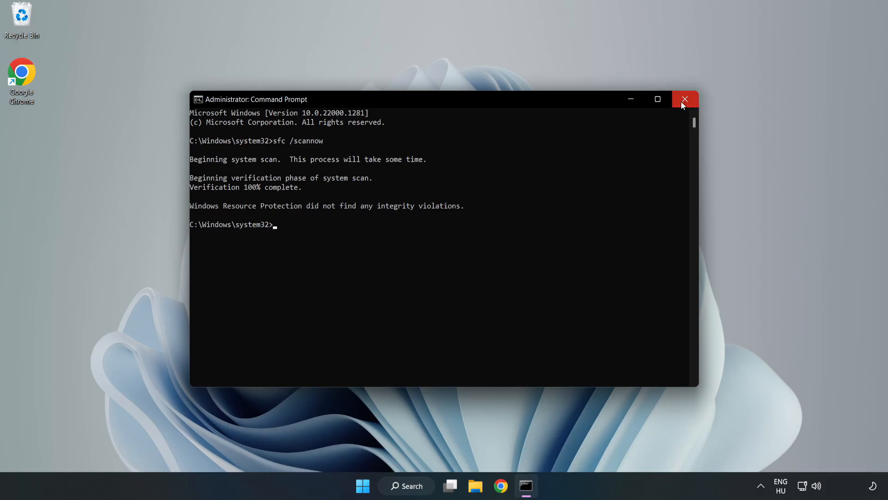
left_click(685, 98)
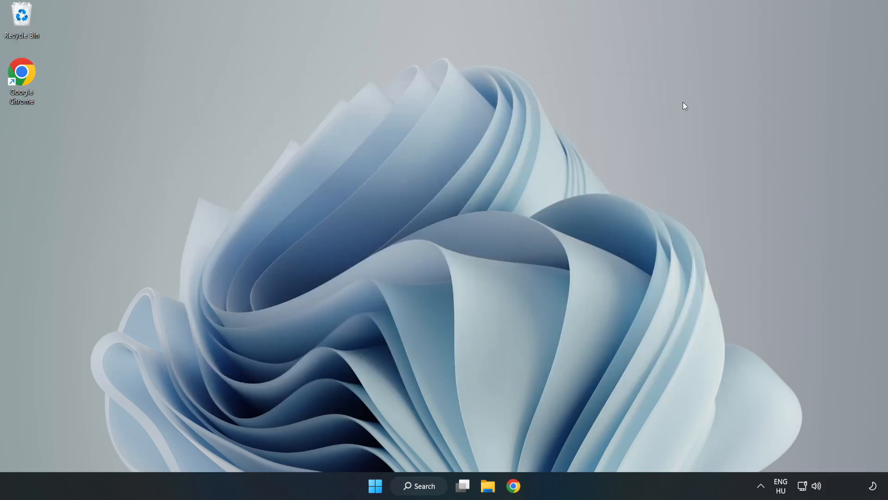
mouse_move(548, 224)
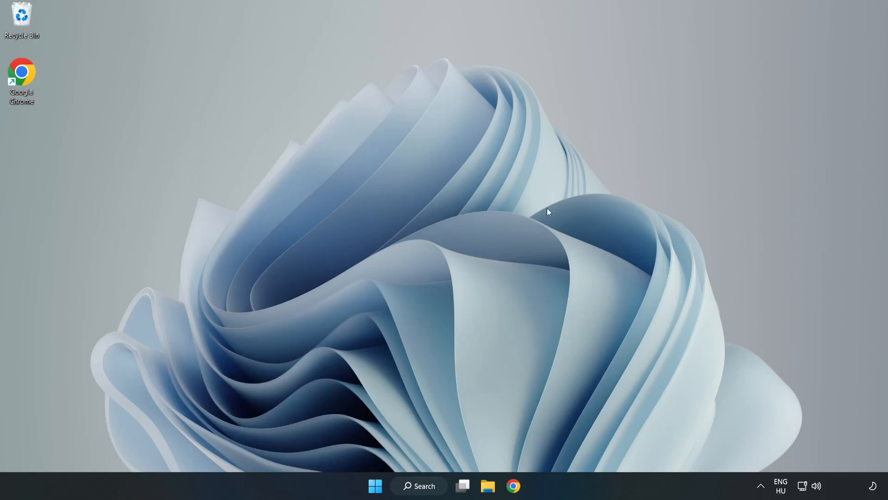
mouse_move(443, 418)
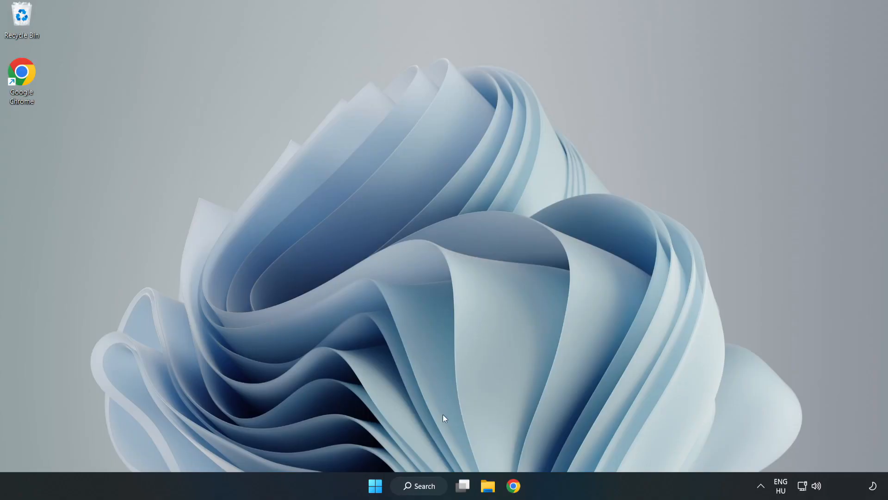
Step: Search 'secu' to bring up Windows Security's Security at a glance overview
left_click(419, 498)
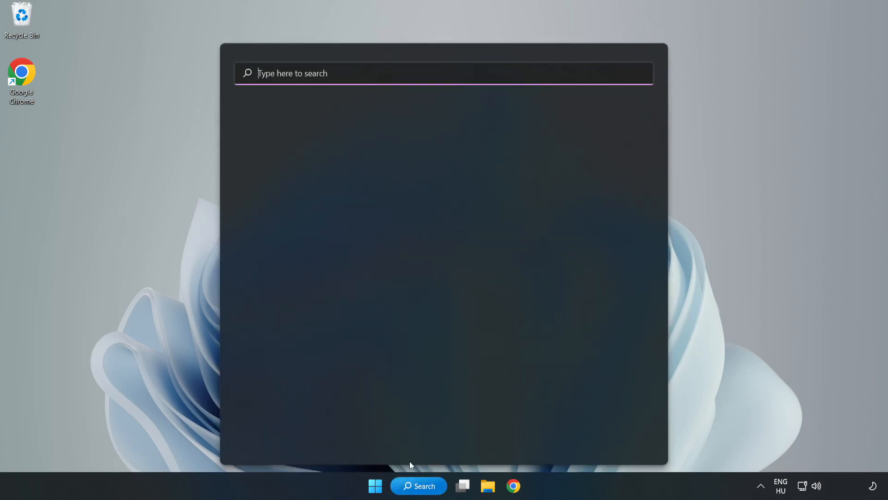
left_click(462, 74)
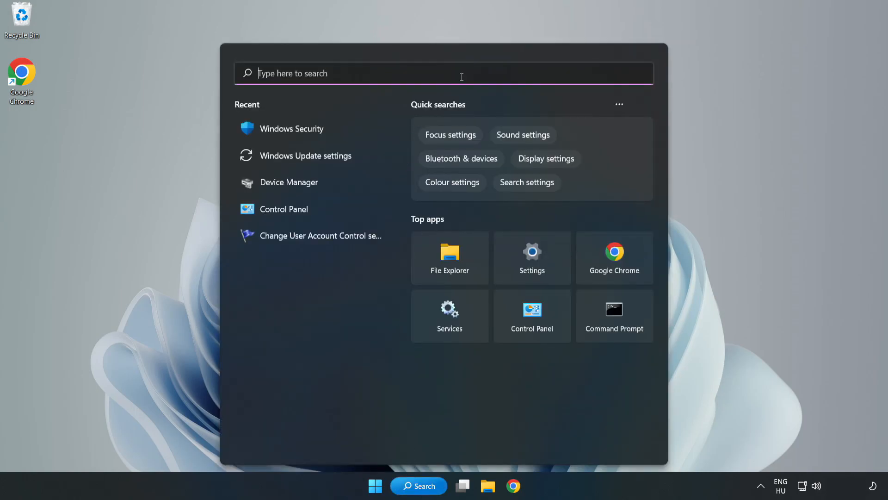
type("secu")
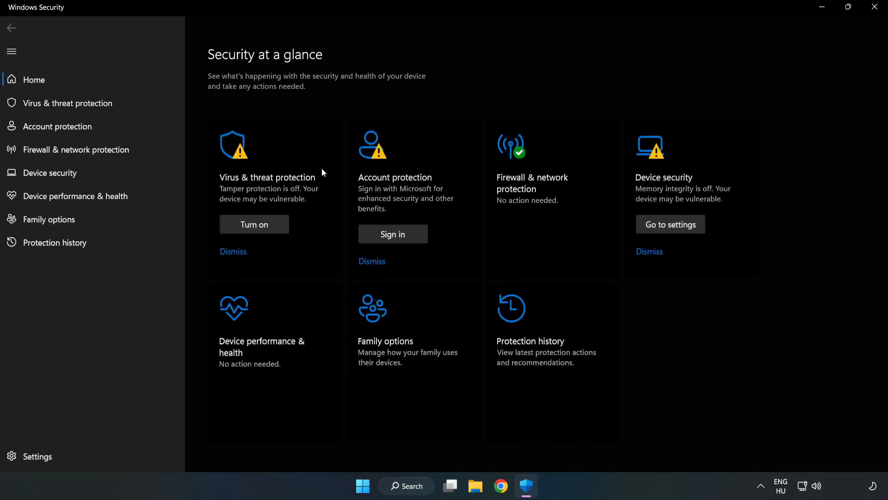
mouse_move(52, 106)
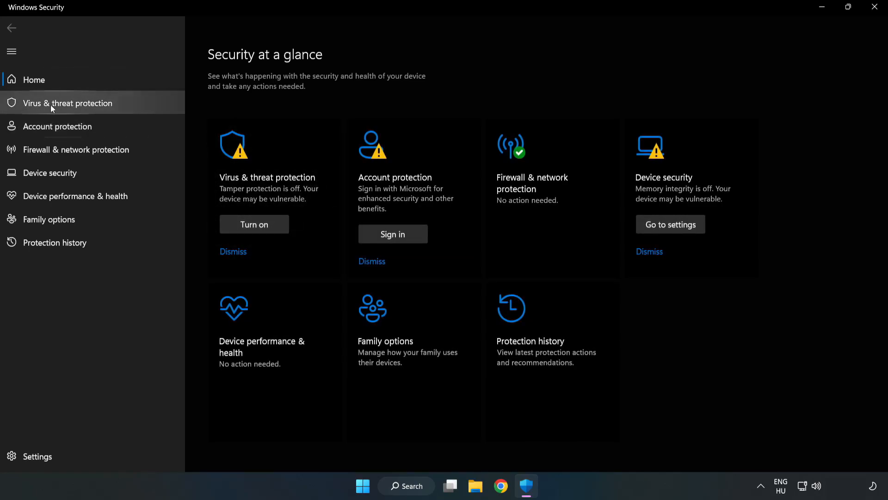
mouse_move(59, 110)
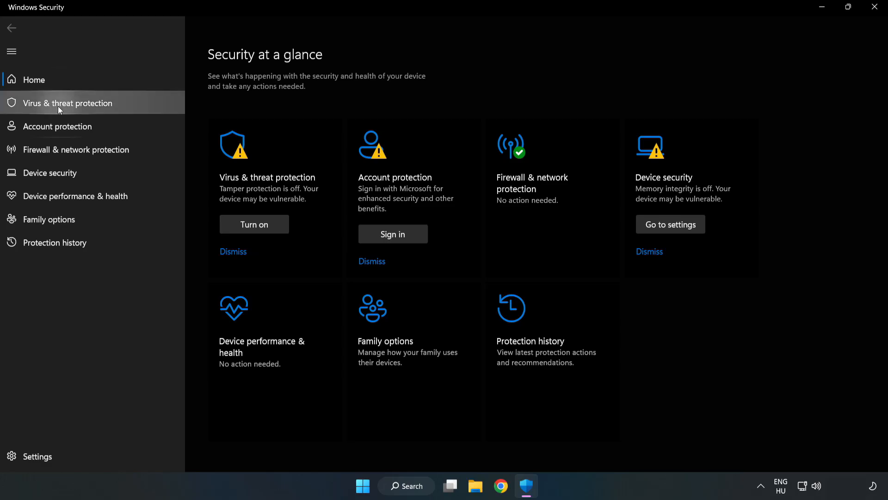
Step: Reach the Exclusions page via Virus & threat protection > Manage settings
left_click(67, 102)
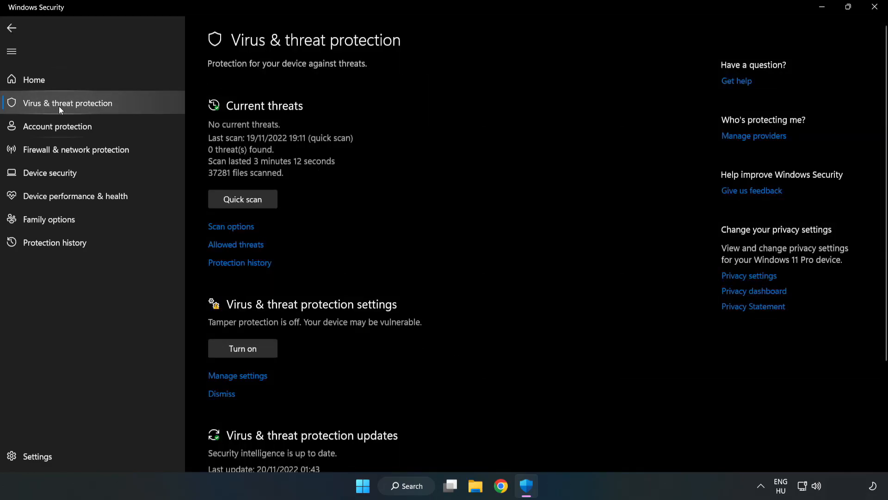
scroll("down", 3)
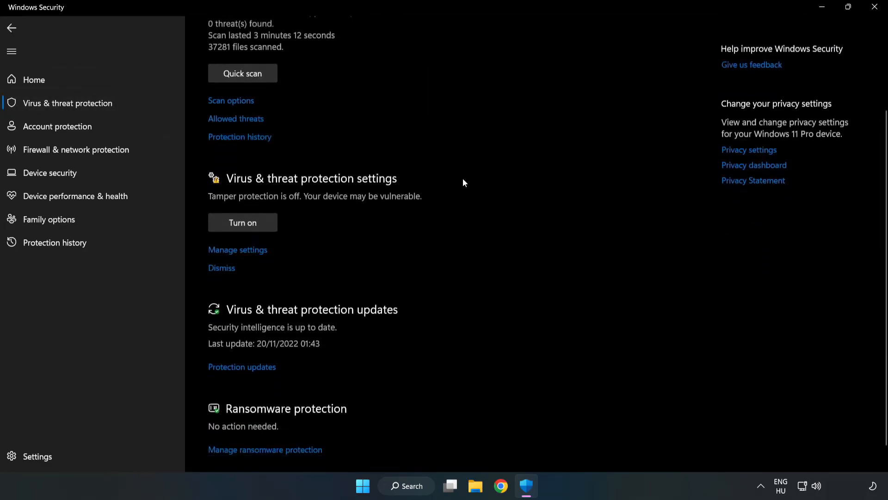
scroll("down", 3)
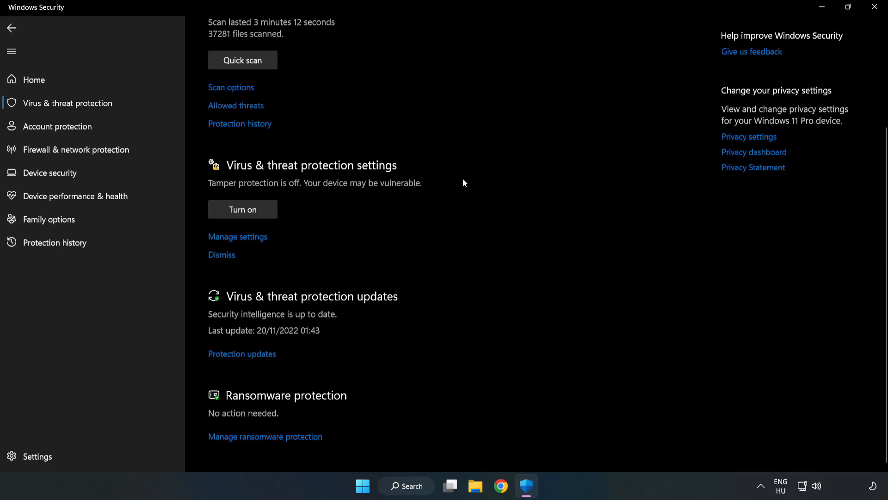
mouse_move(244, 239)
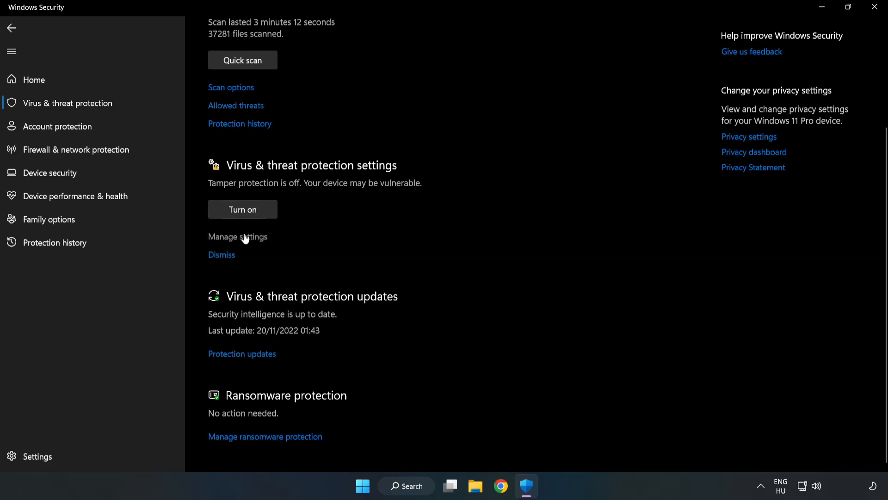
left_click(237, 237)
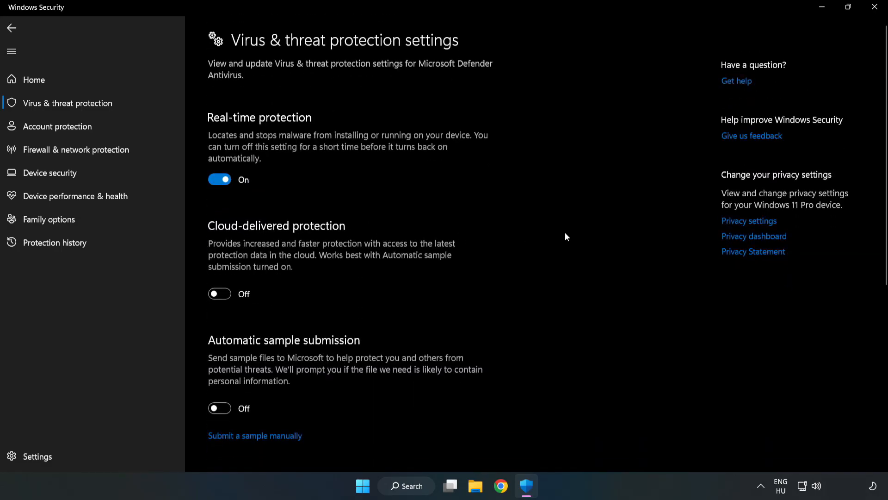
scroll("down", 3)
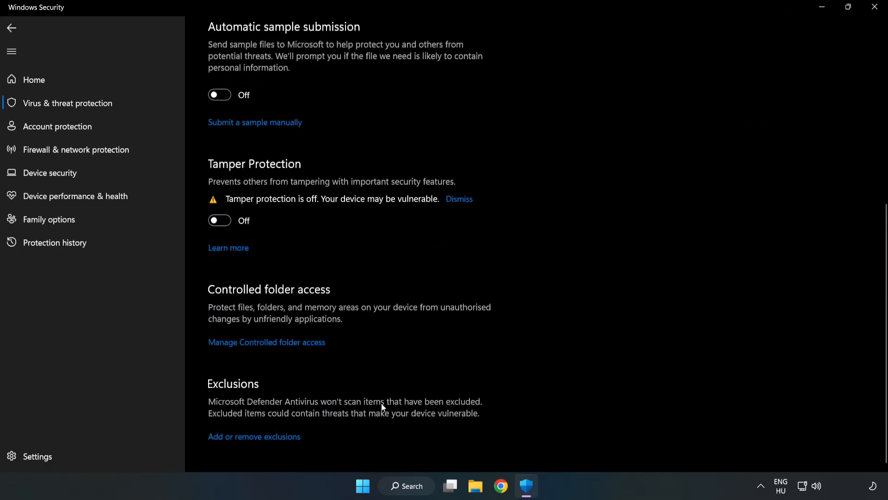
mouse_move(292, 444)
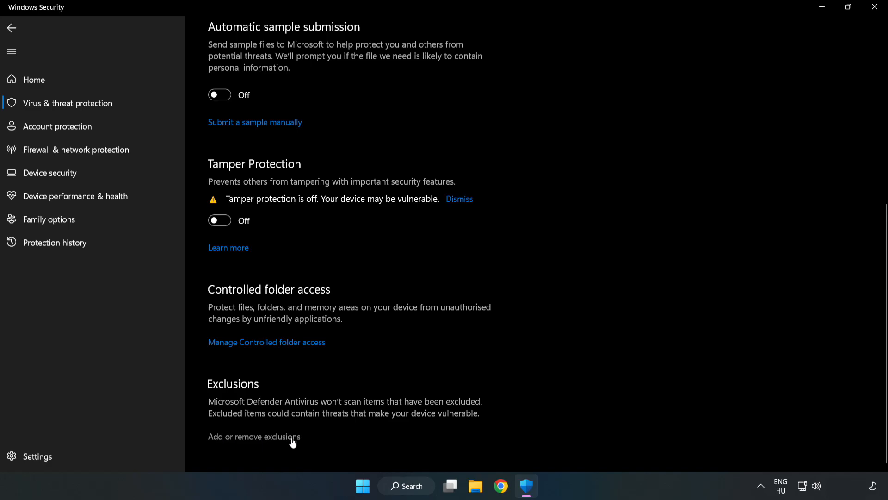
left_click(254, 436)
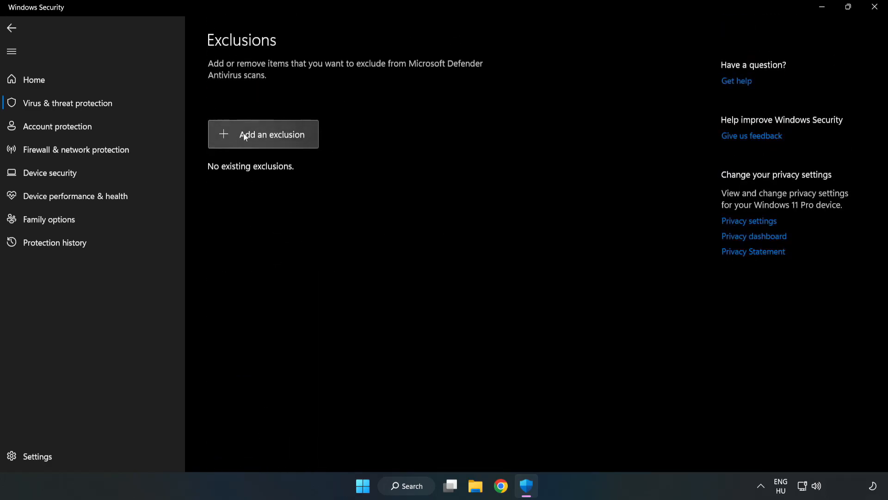
Step: Add a file exclusion for the NOT WORKING APP shortcut under Program Files (x86)
left_click(272, 134)
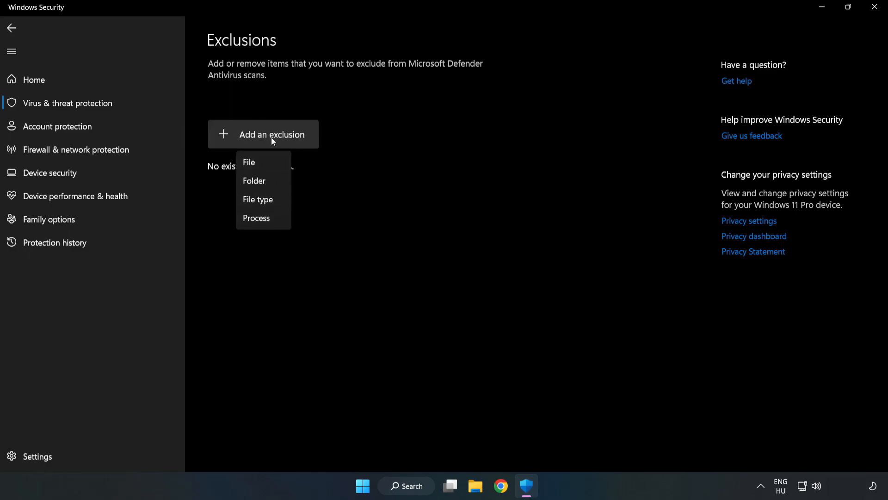
mouse_move(247, 163)
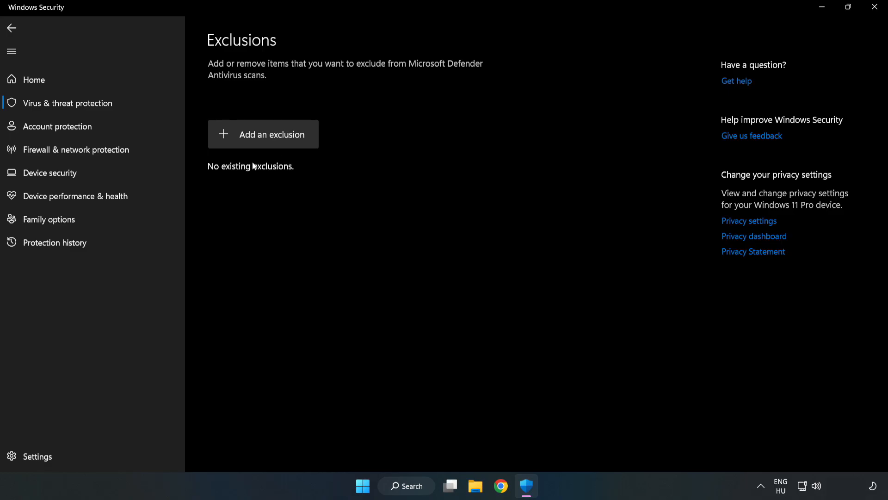
left_click(263, 134)
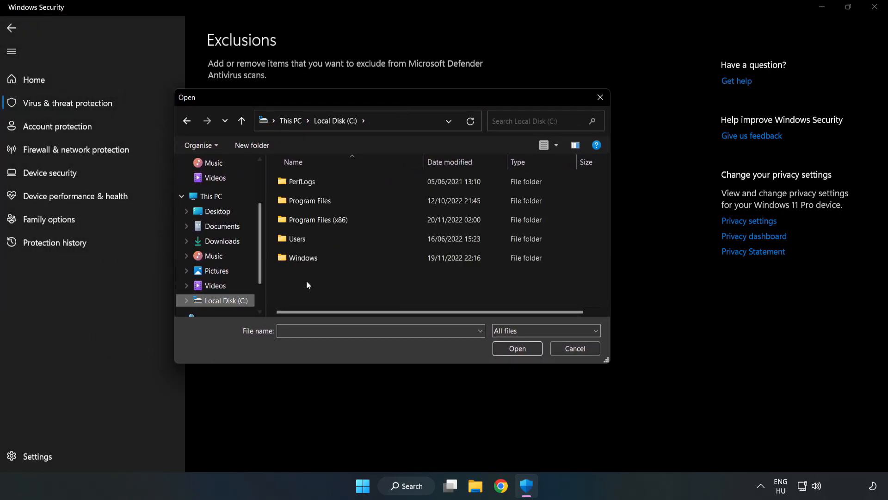
double_click(318, 220)
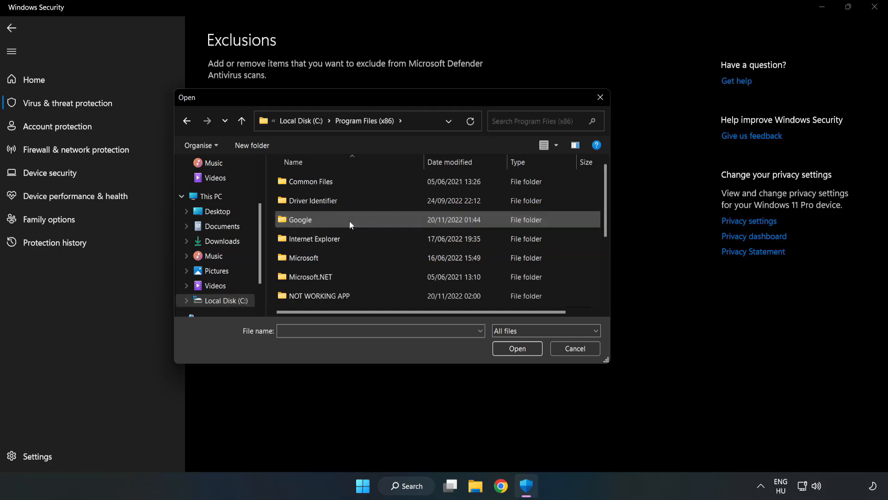
double_click(320, 296)
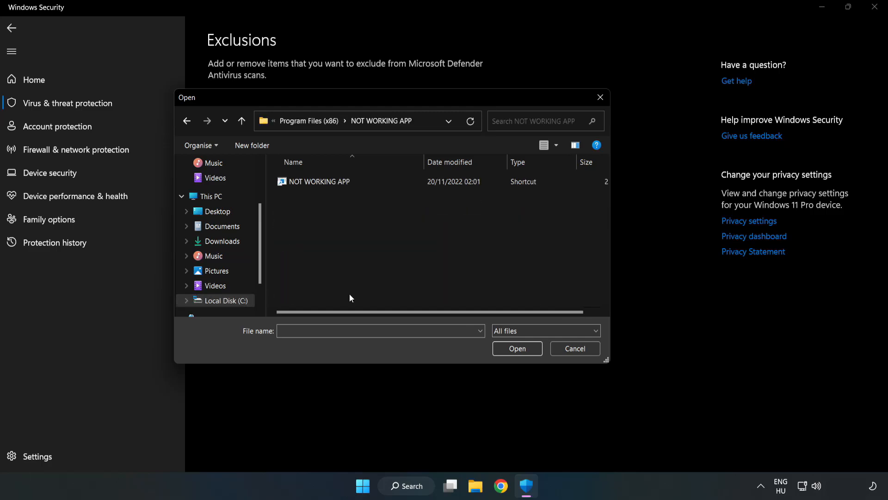
left_click(318, 181)
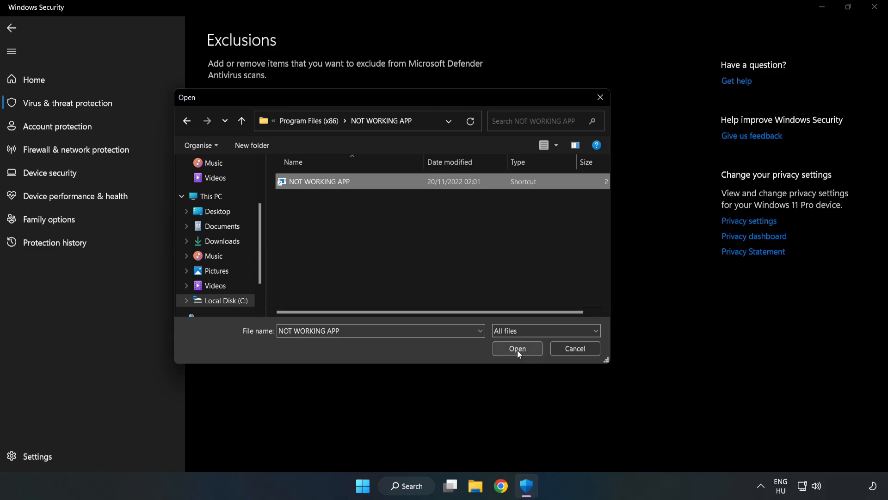
left_click(517, 348)
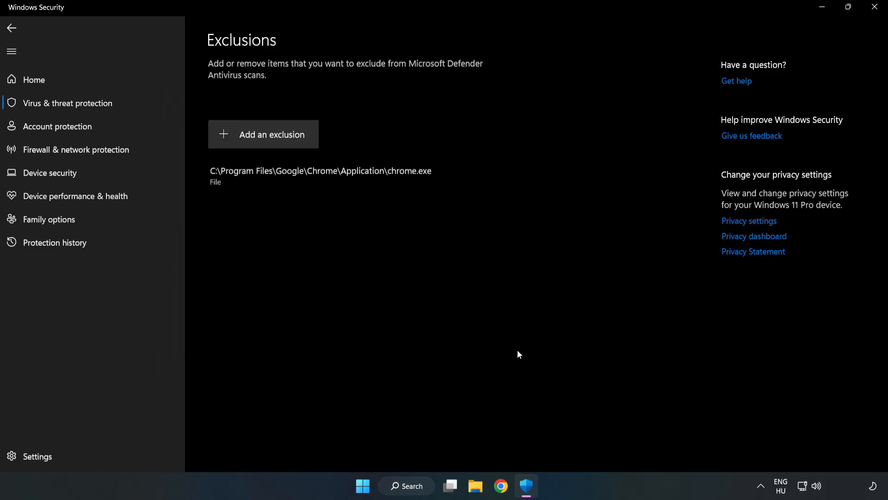
mouse_move(357, 179)
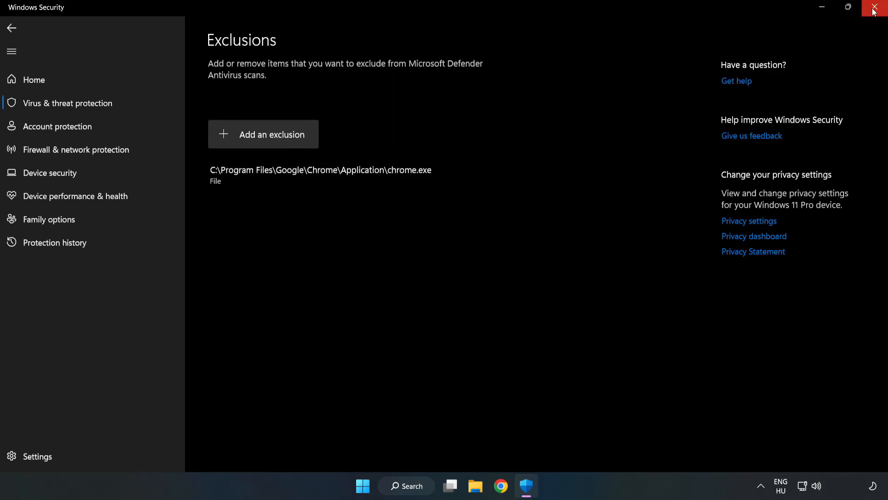
mouse_move(875, 9)
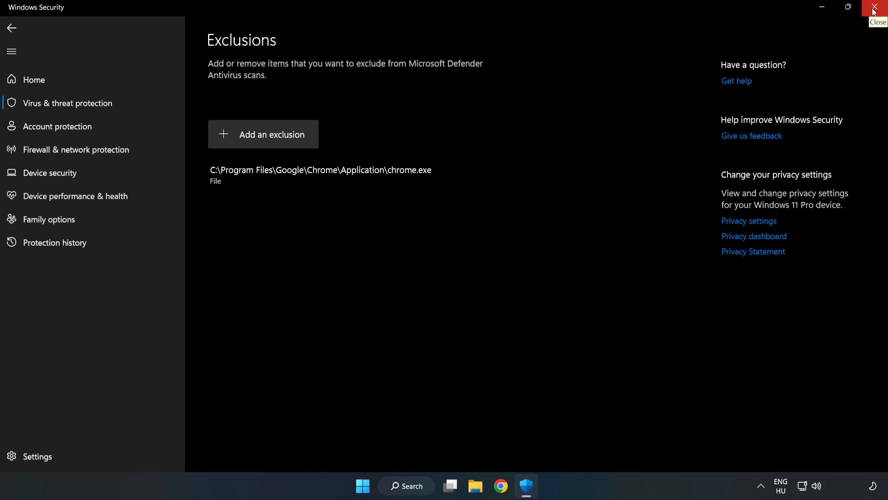
Step: Close Windows Security, returning to the desktop
left_click(875, 7)
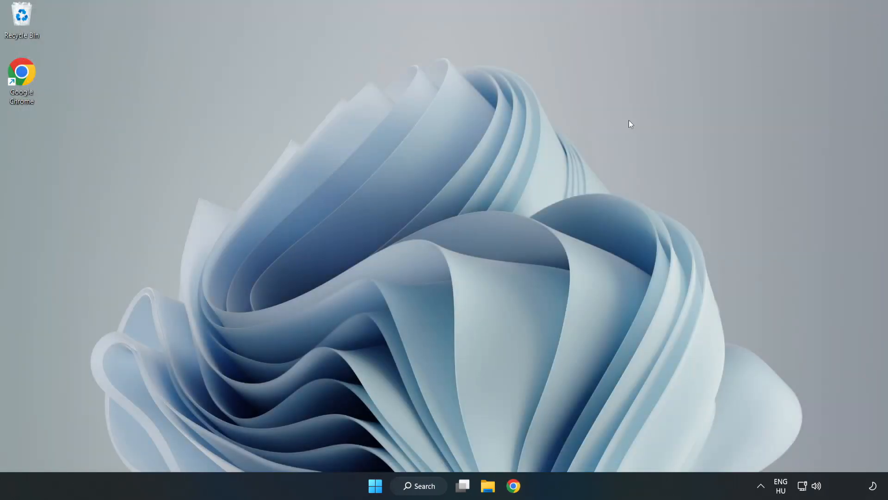
mouse_move(451, 251)
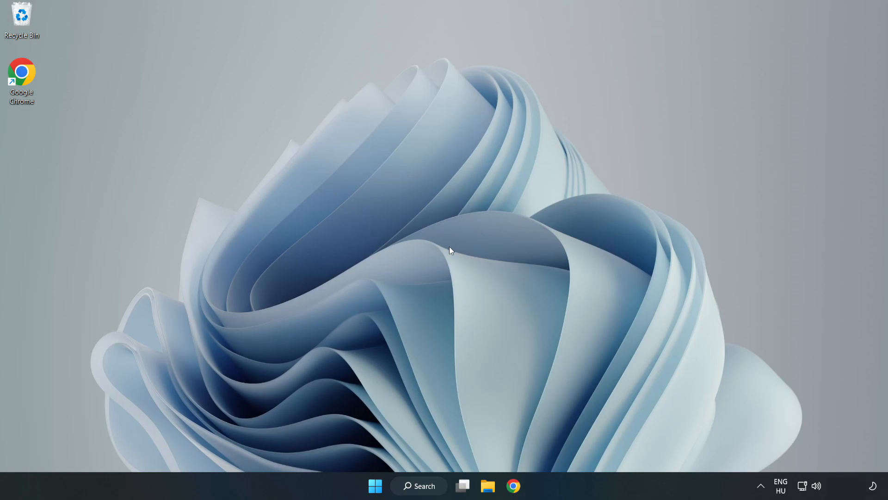